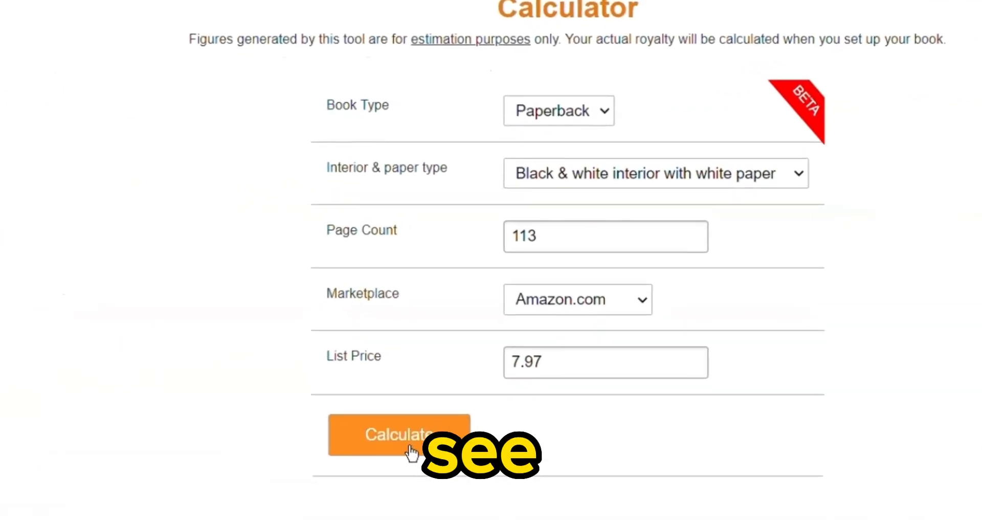
# Calculate the $2.58 paperback royalty and convert BSR 1,619 to about 1,554 monthly sales.
pyautogui.click(398, 434)
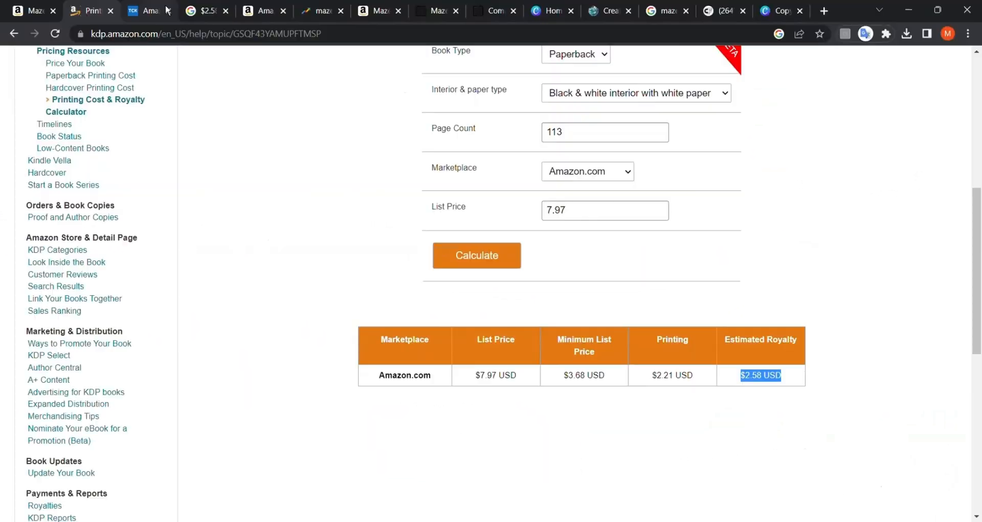
pyautogui.click(148, 11)
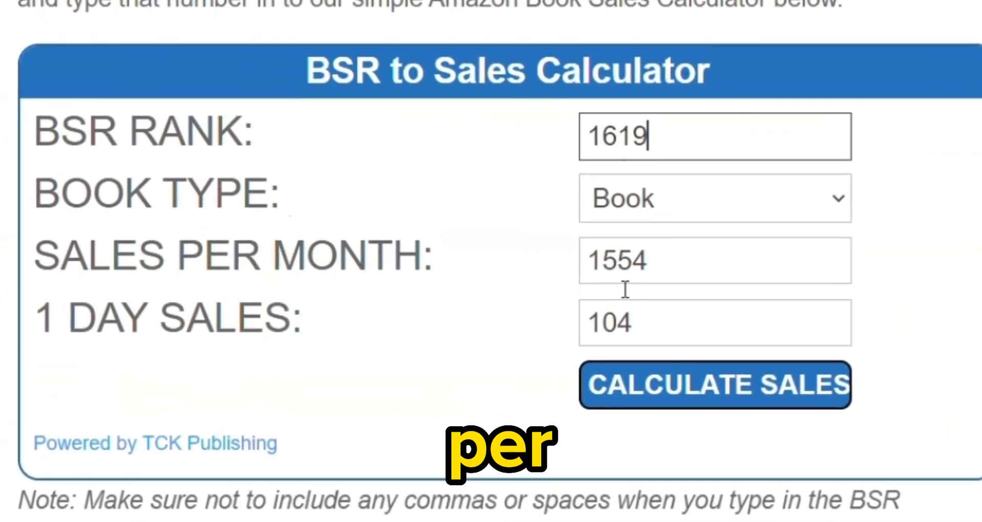
pyautogui.click(195, 7)
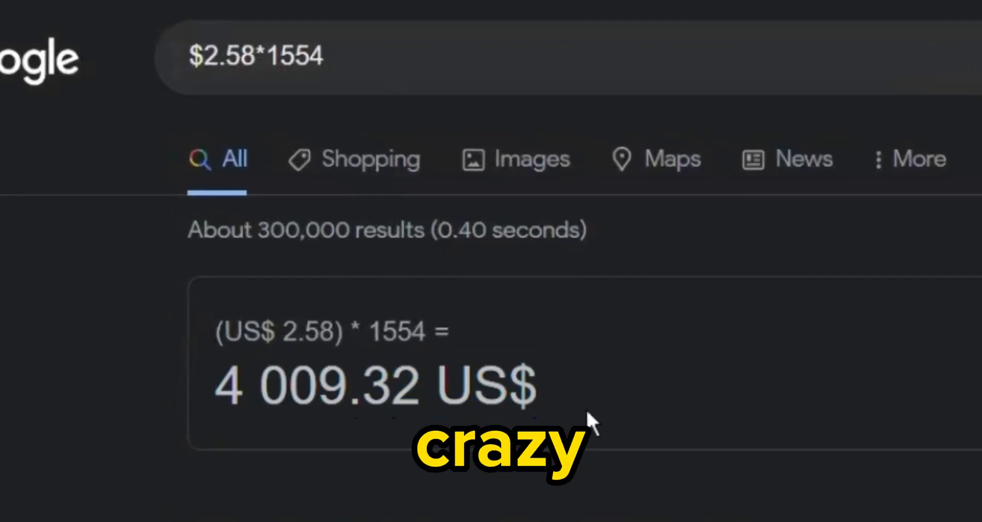
# Return to the Amazon maze book search results and browse down the listings.
pyautogui.click(263, 10)
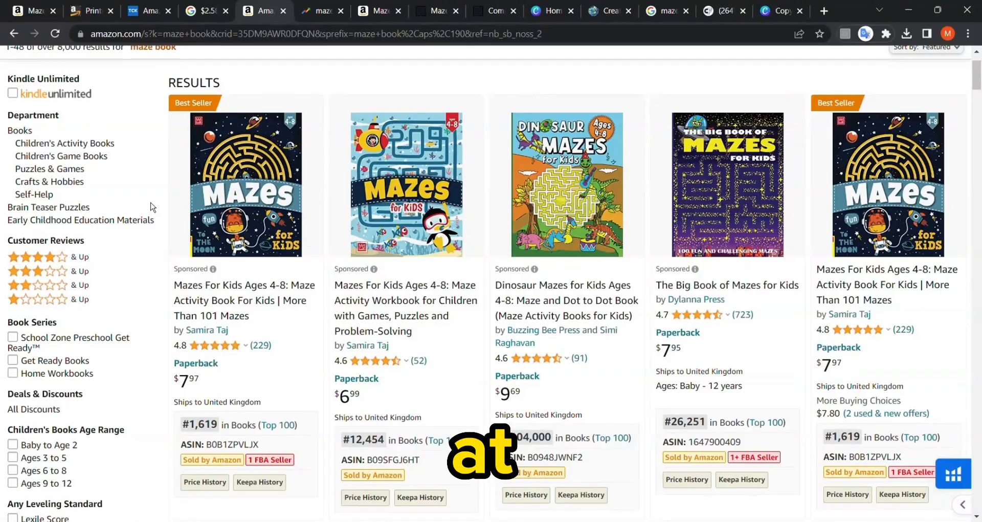
pyautogui.scroll(-3)
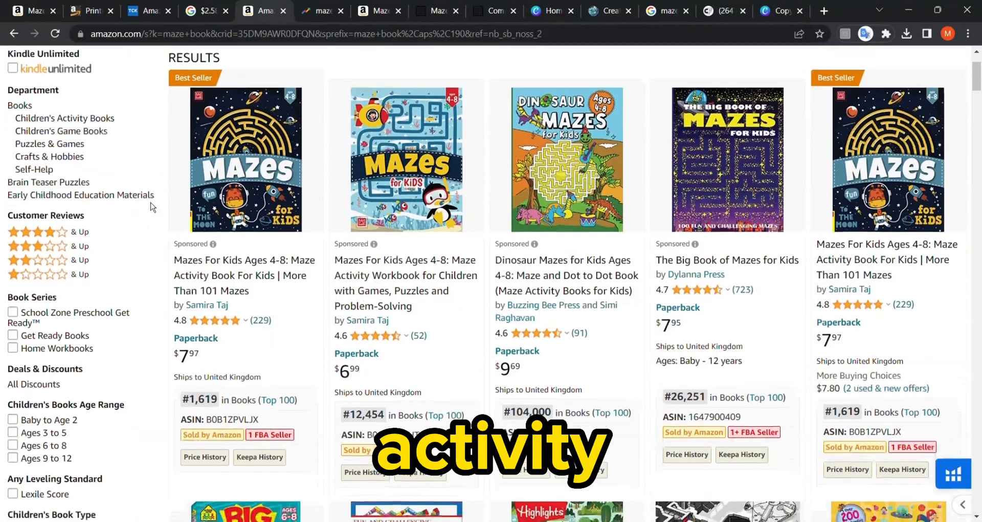
pyautogui.scroll(-3)
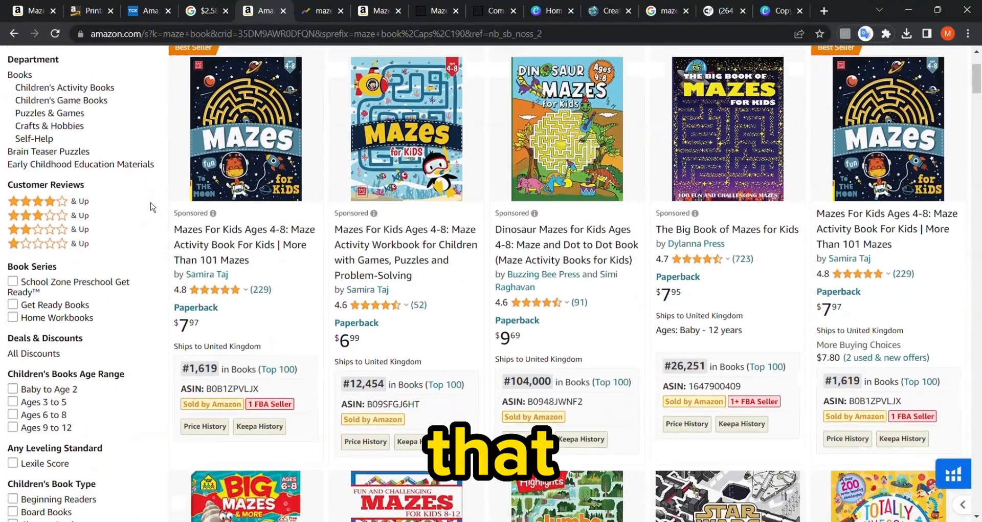
# View the Google Trends chart of worldwide 'maze book' interest over the past 12 months.
pyautogui.click(321, 10)
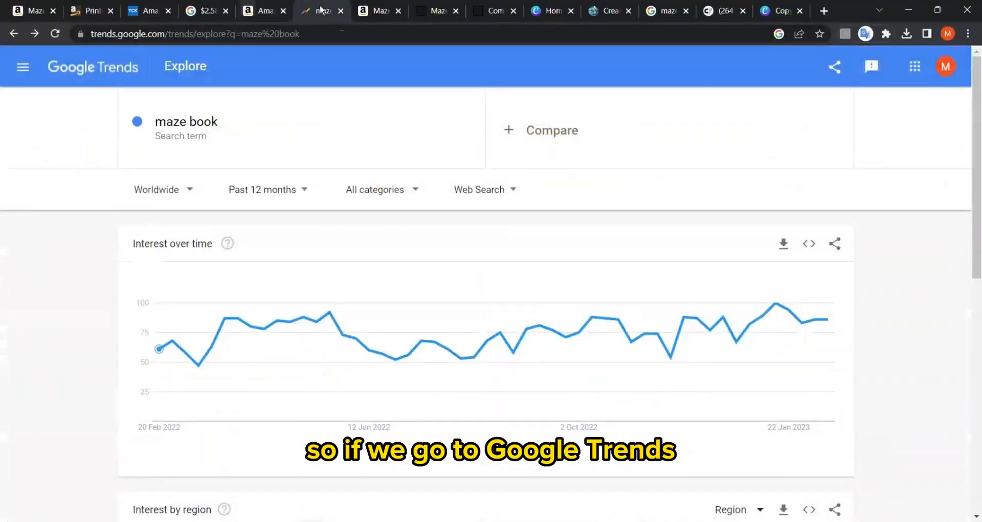
pyautogui.moveTo(59, 172)
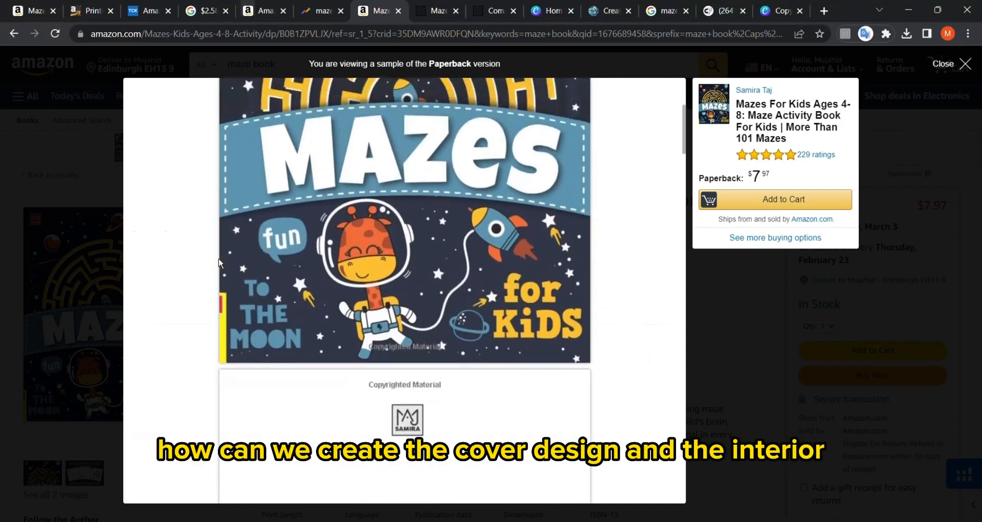
# Scroll through the Mazes For Kids paperback sample pages on Amazon.
pyautogui.scroll(-3)
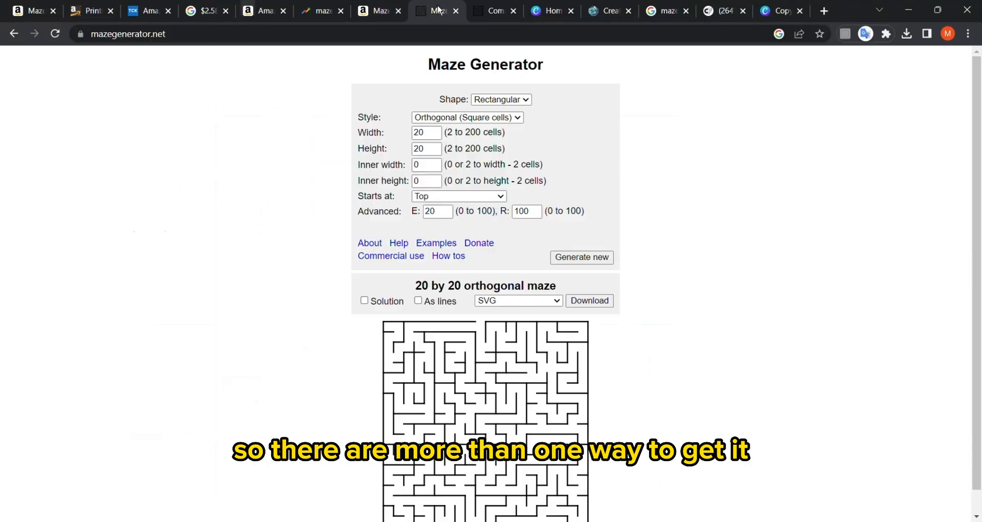
pyautogui.moveTo(225, 157)
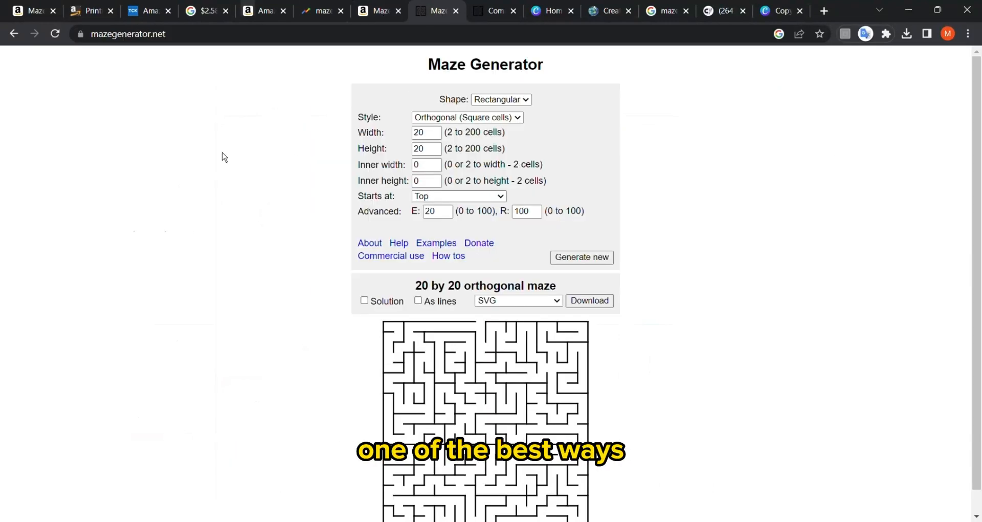
pyautogui.moveTo(437, 90)
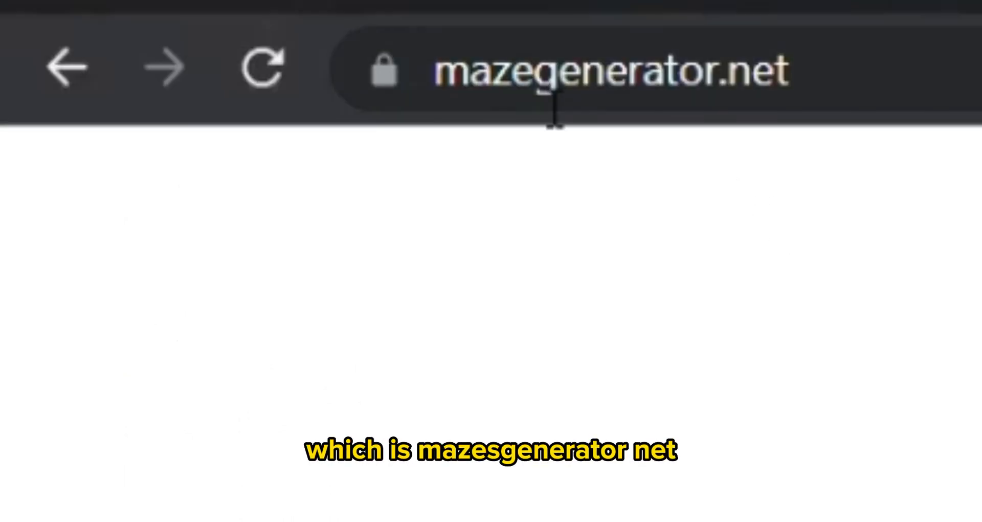
pyautogui.moveTo(830, 115)
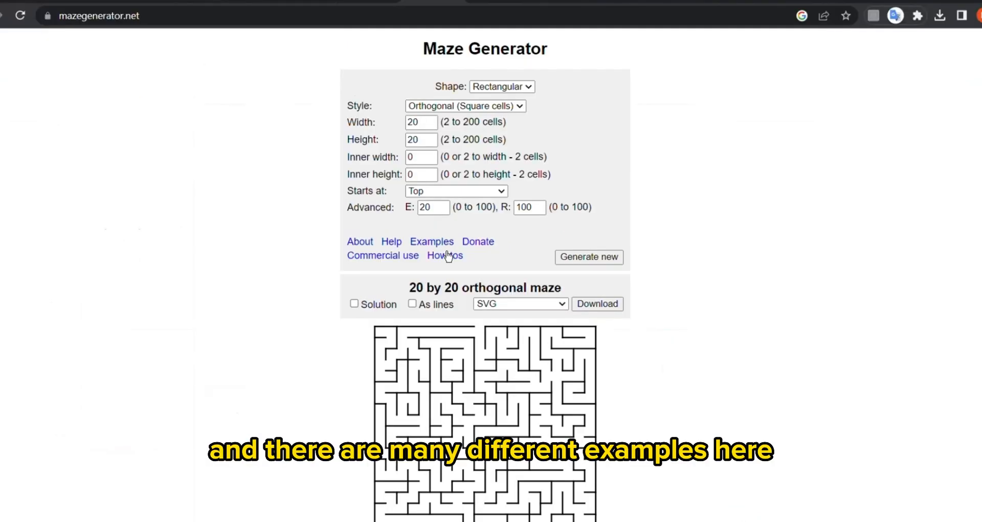
# Browse the example maze styles down to delta and theta, then return to the generator form.
pyautogui.click(430, 242)
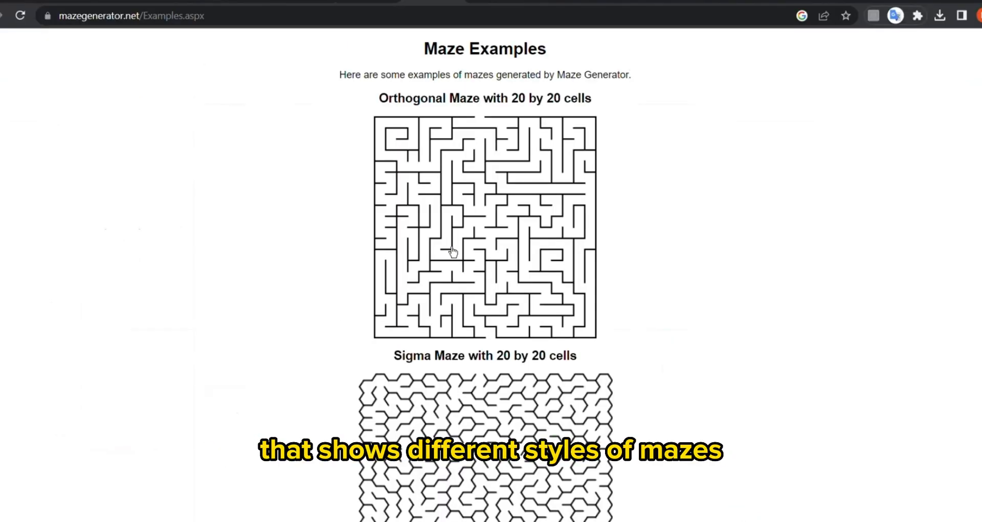
pyautogui.moveTo(388, 172)
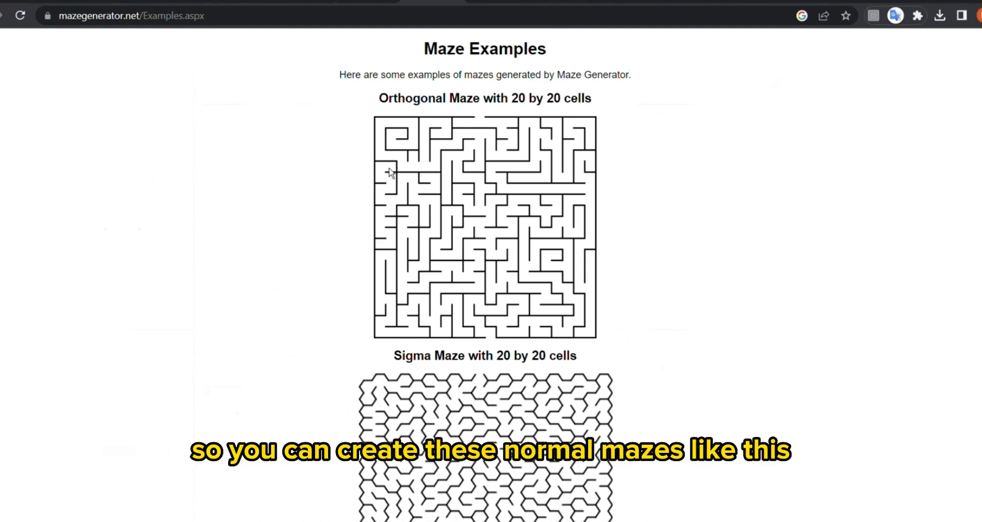
pyautogui.moveTo(458, 129)
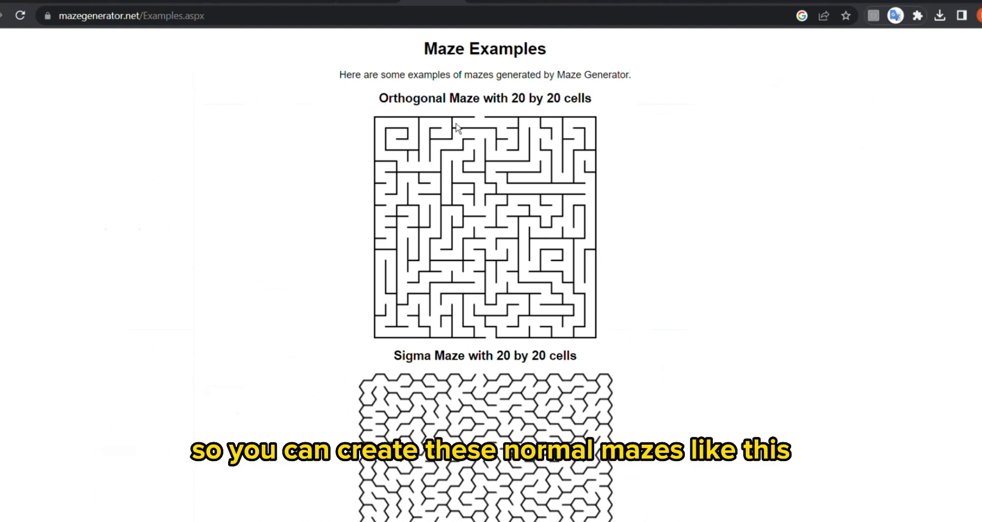
pyautogui.scroll(-3)
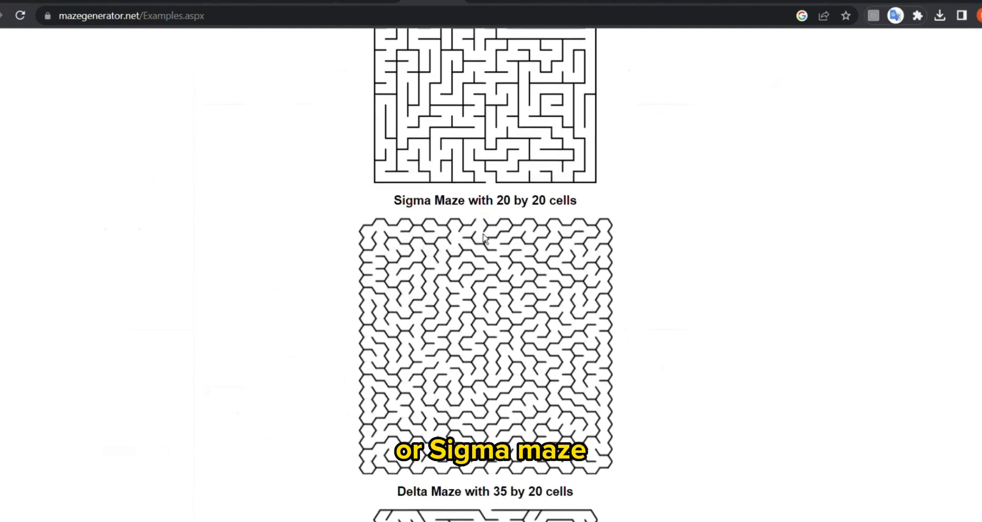
pyautogui.scroll(-3)
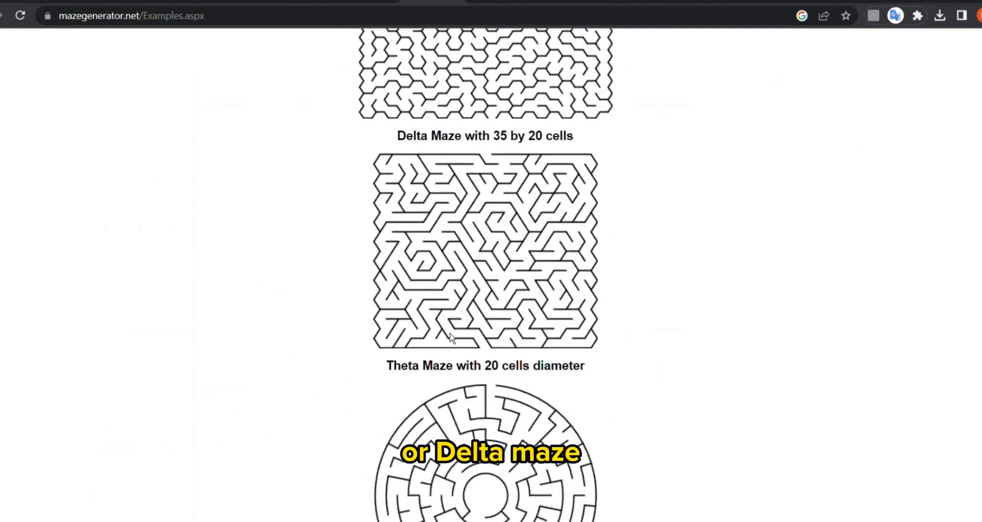
pyautogui.scroll(-3)
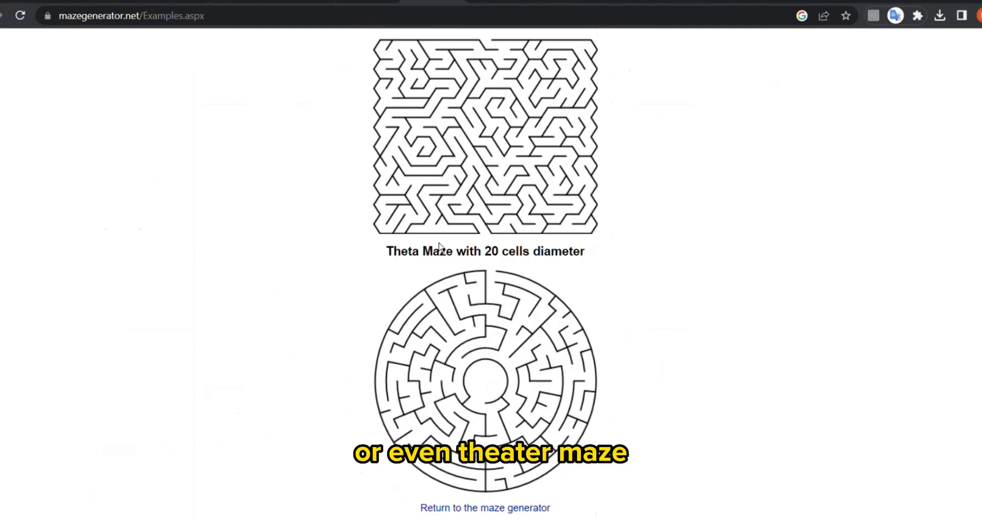
pyautogui.click(485, 508)
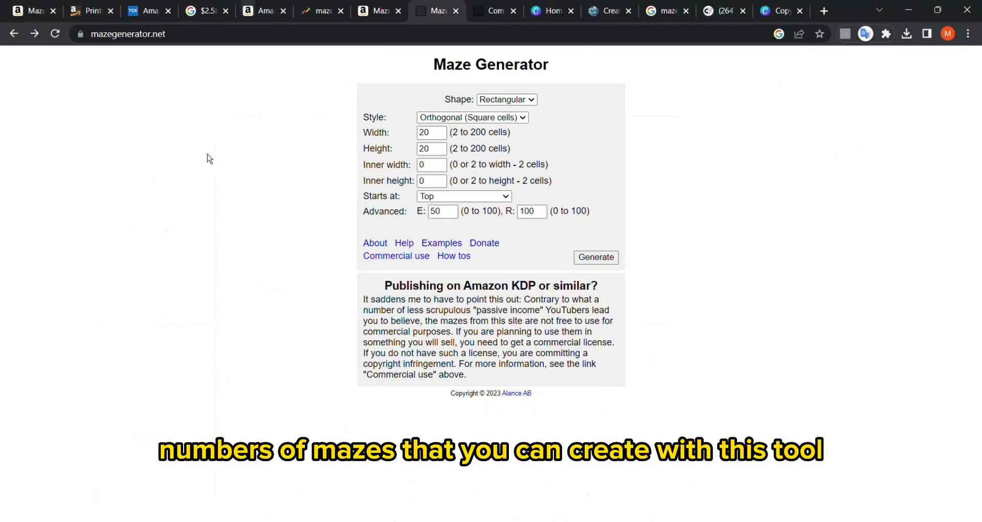
pyautogui.moveTo(534, 145)
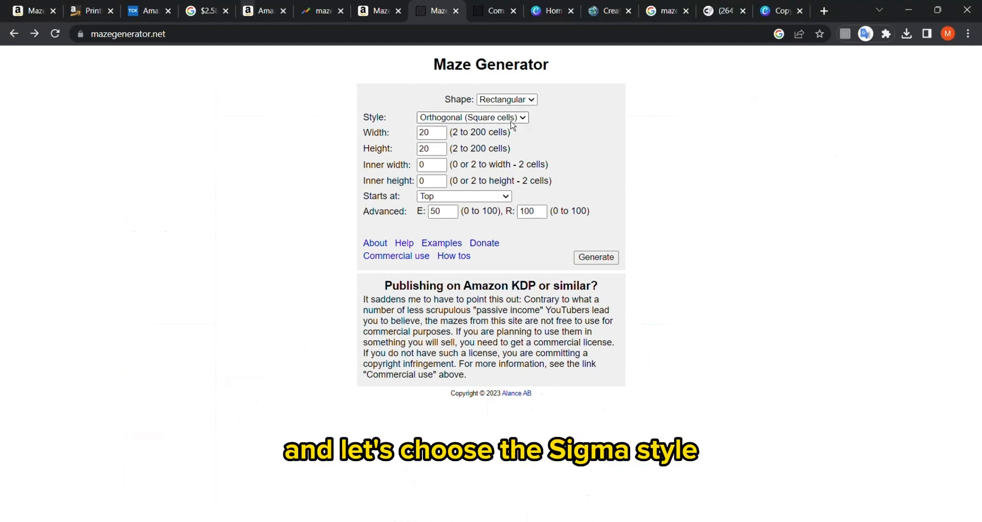
# Generate a hexagonal Sigma maze with height 40 and width 20.
pyautogui.click(471, 117)
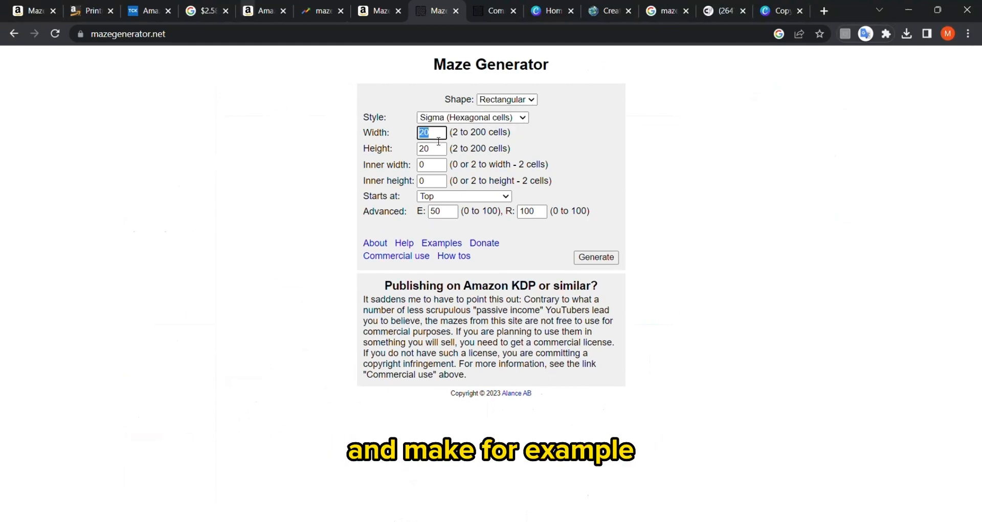
pyautogui.write('40')
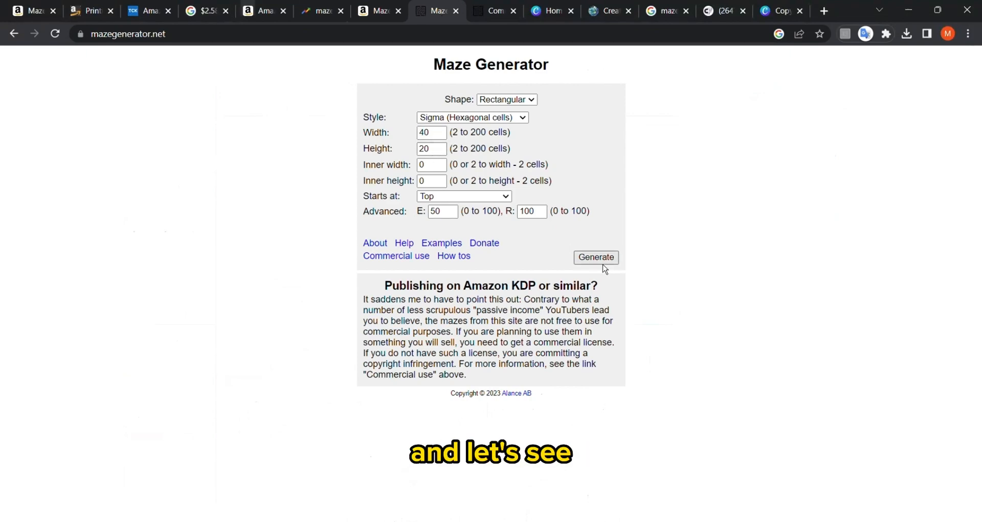
pyautogui.click(595, 257)
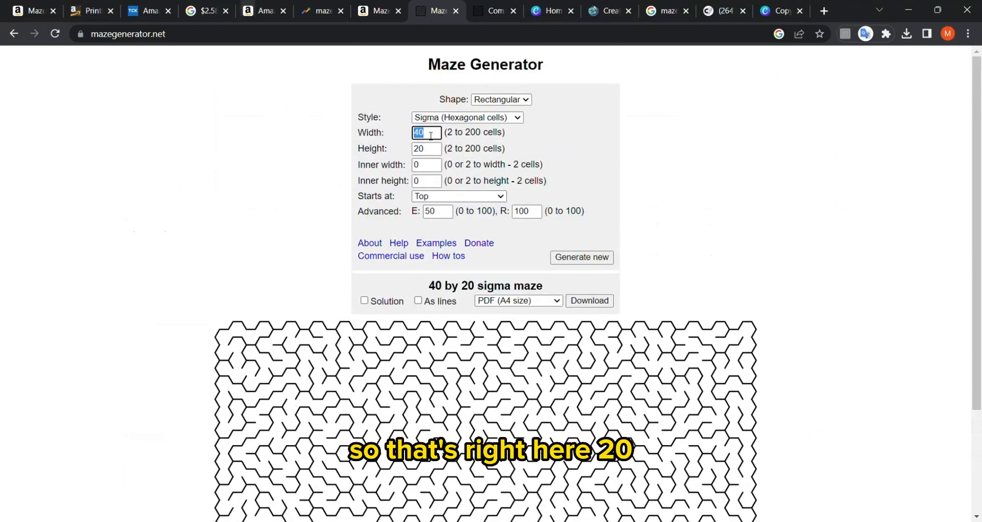
pyautogui.write('4')
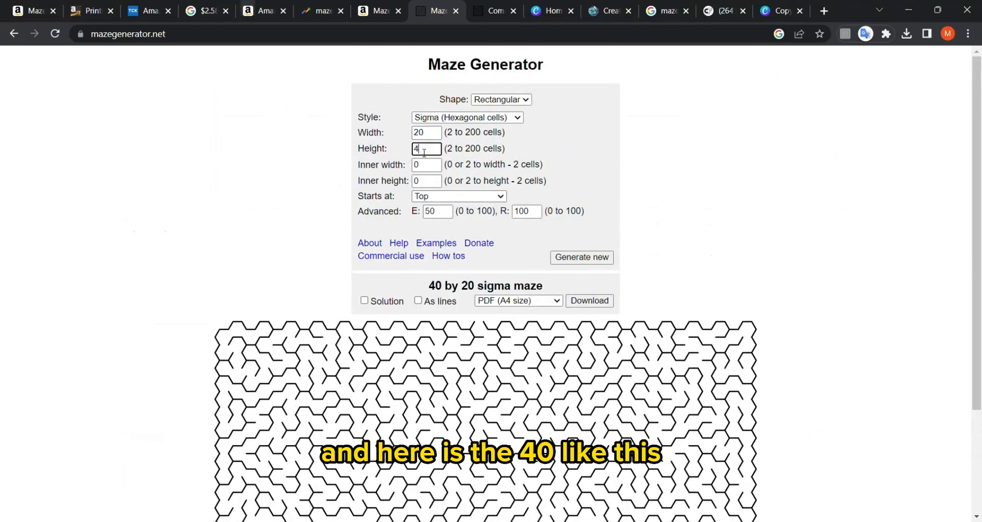
pyautogui.scroll(-3)
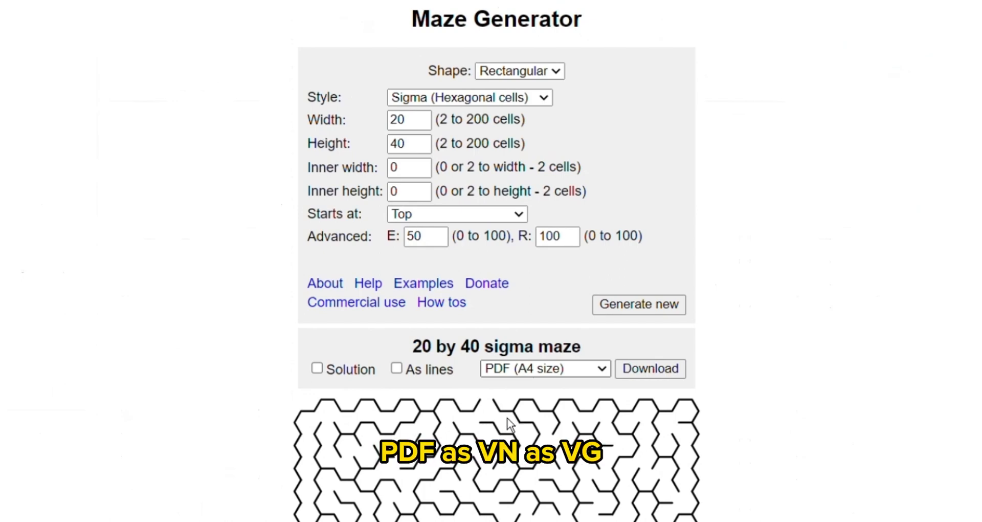
pyautogui.moveTo(517, 501)
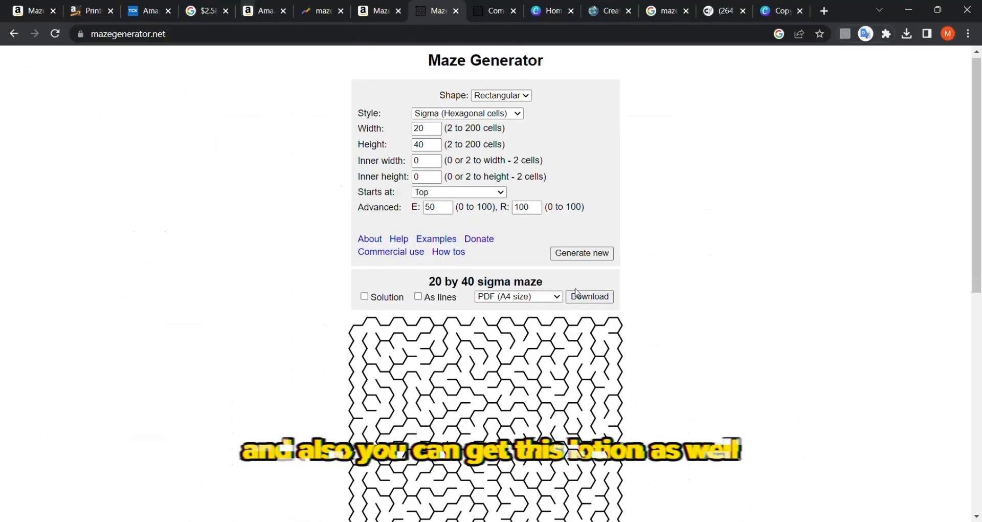
# Show the red solution path and look over the full maze.
pyautogui.click(364, 301)
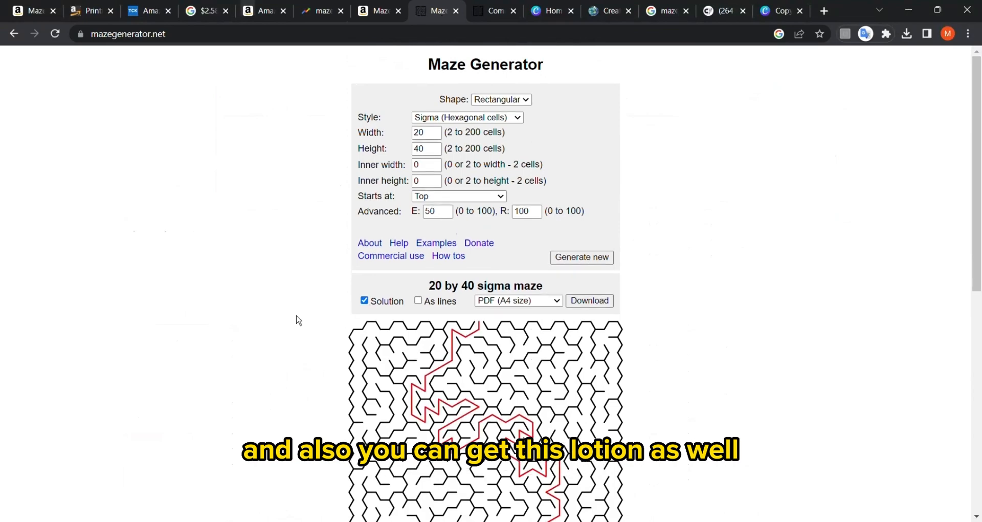
pyautogui.scroll(-3)
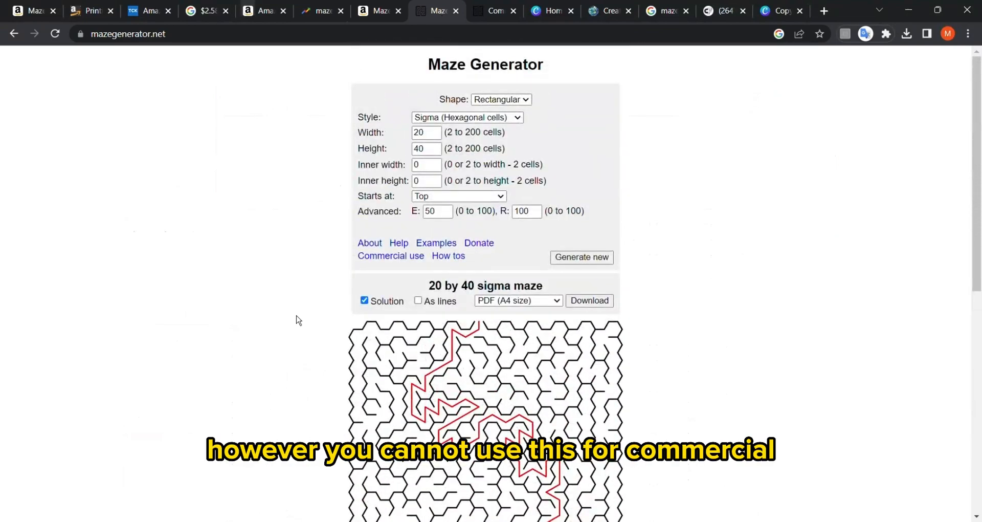
pyautogui.scroll(-3)
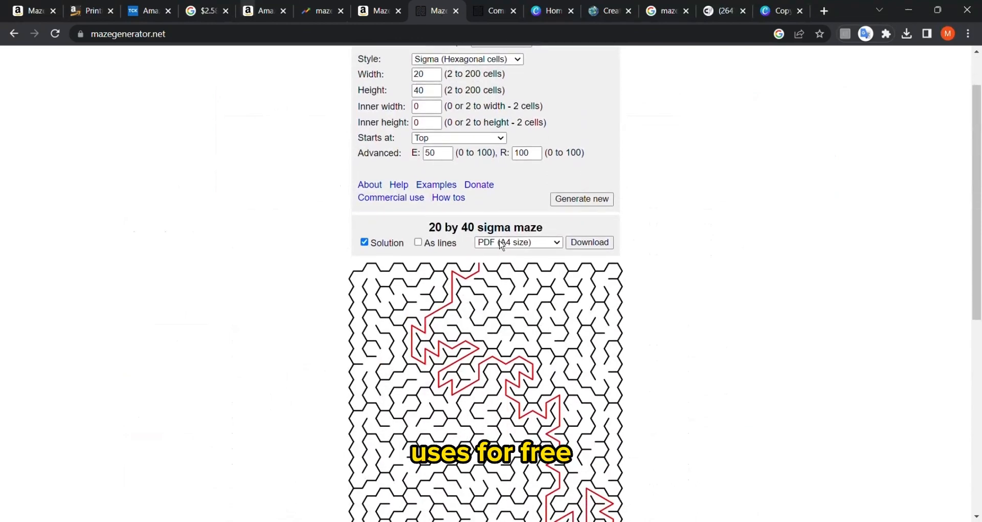
pyautogui.scroll(3)
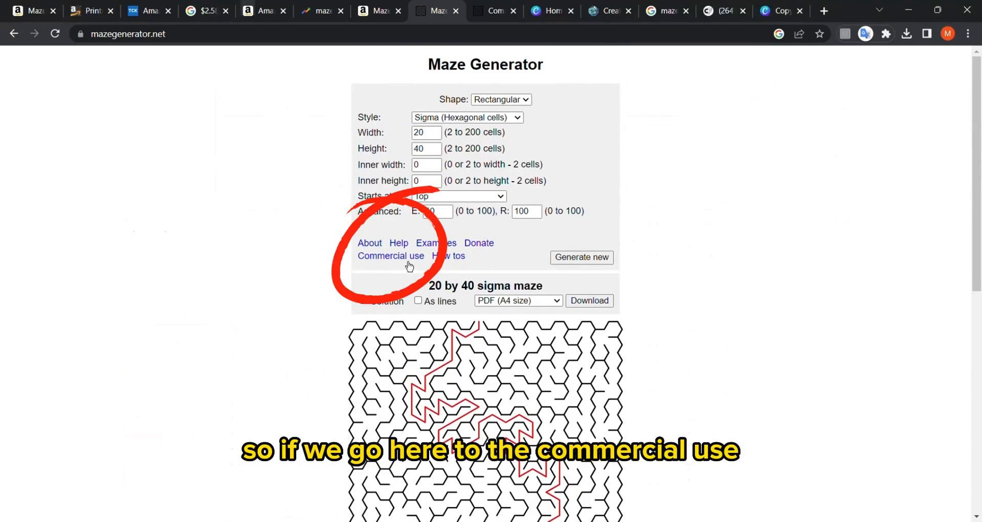
# View the commercial use licensing page down to its Prices table.
pyautogui.click(390, 256)
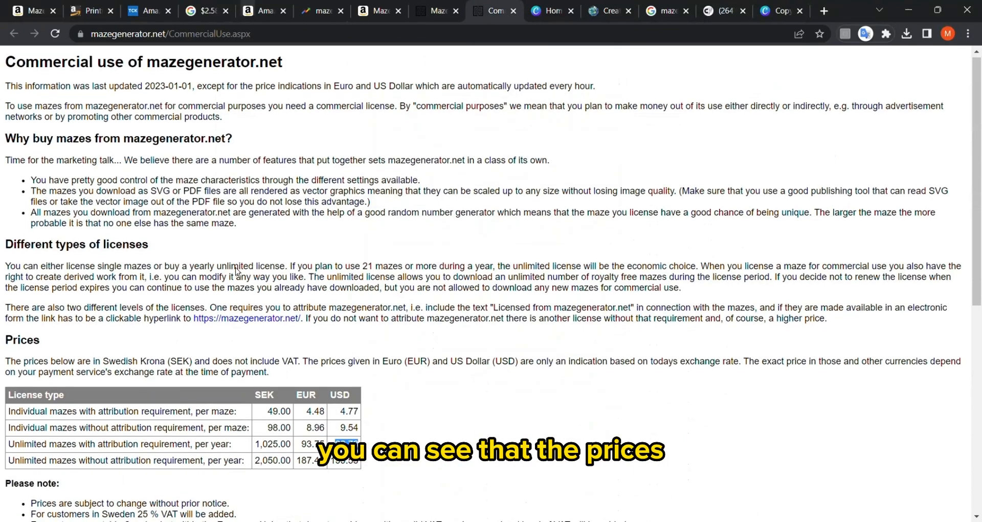
pyautogui.scroll(-3)
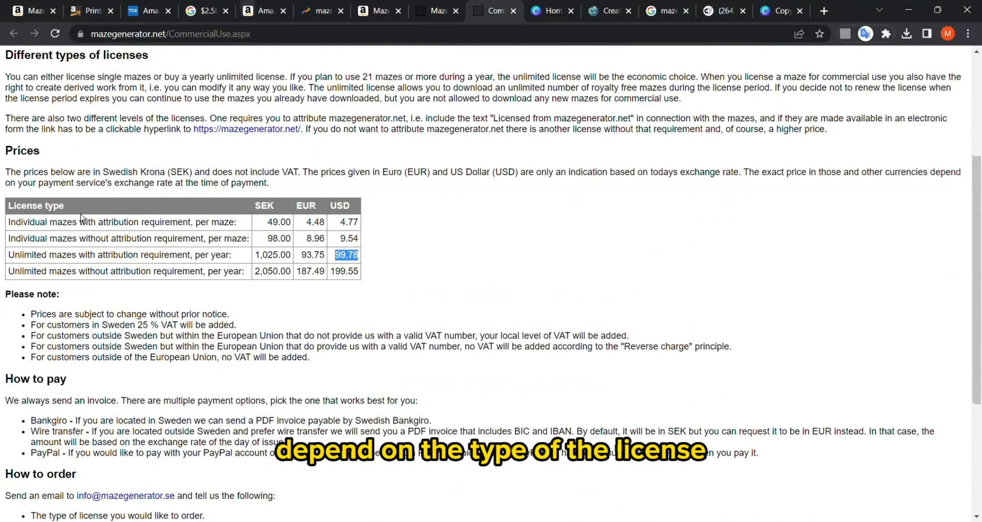
pyautogui.moveTo(29, 224)
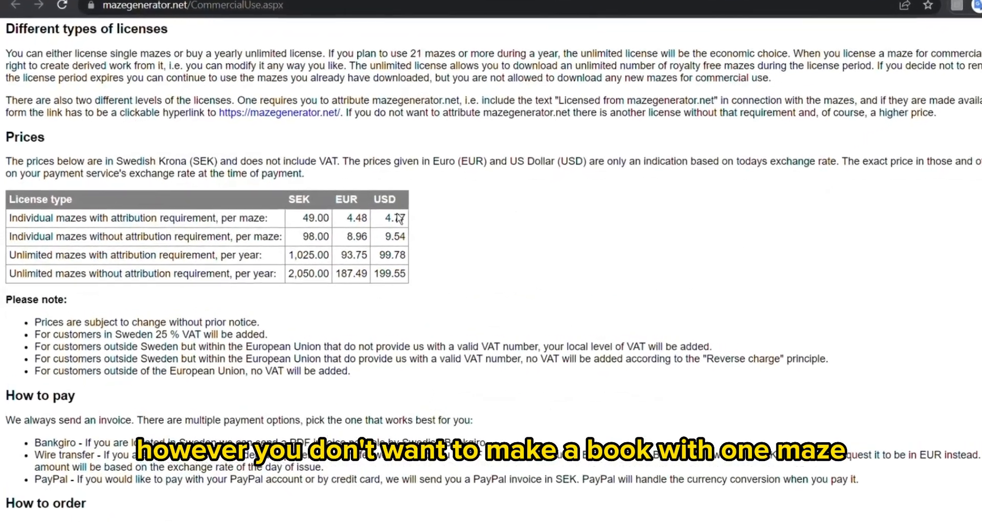
pyautogui.scroll(-3)
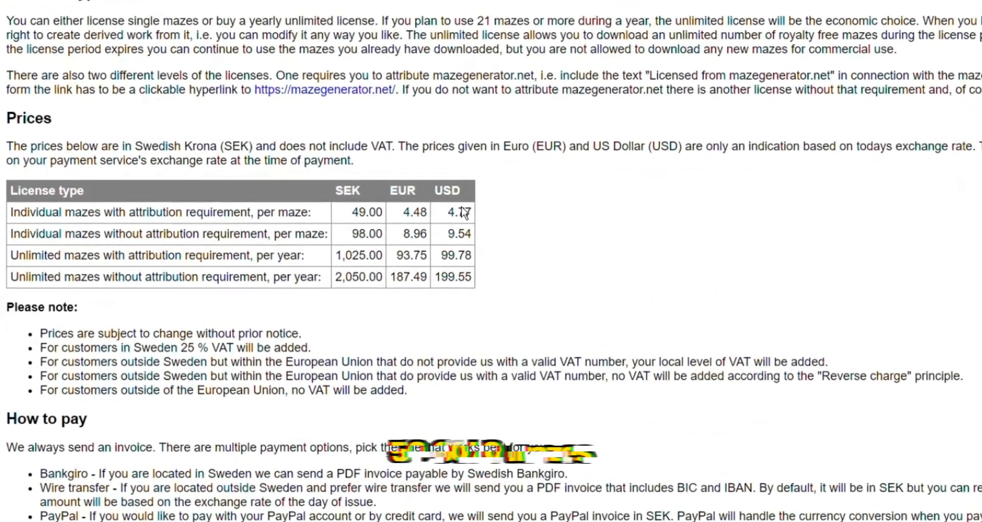
pyautogui.scroll(-3)
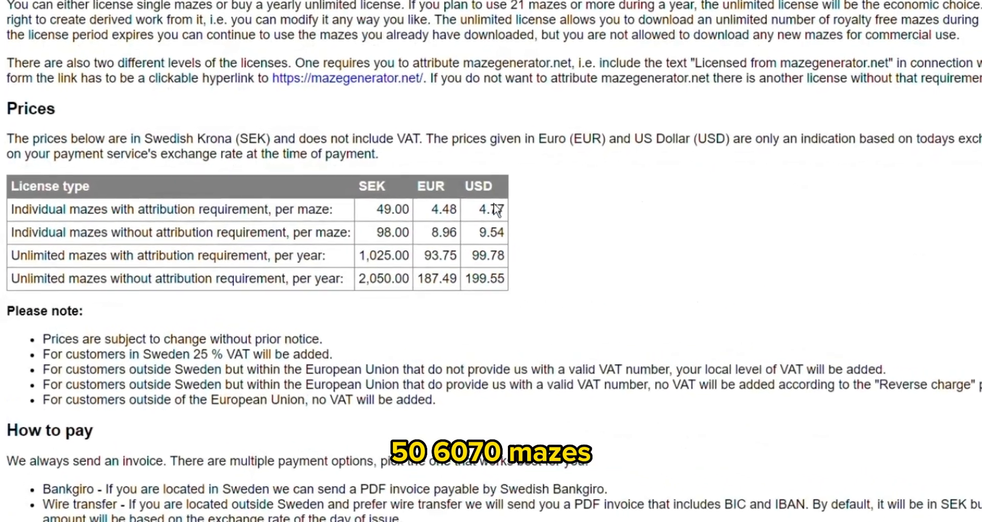
pyautogui.scroll(-3)
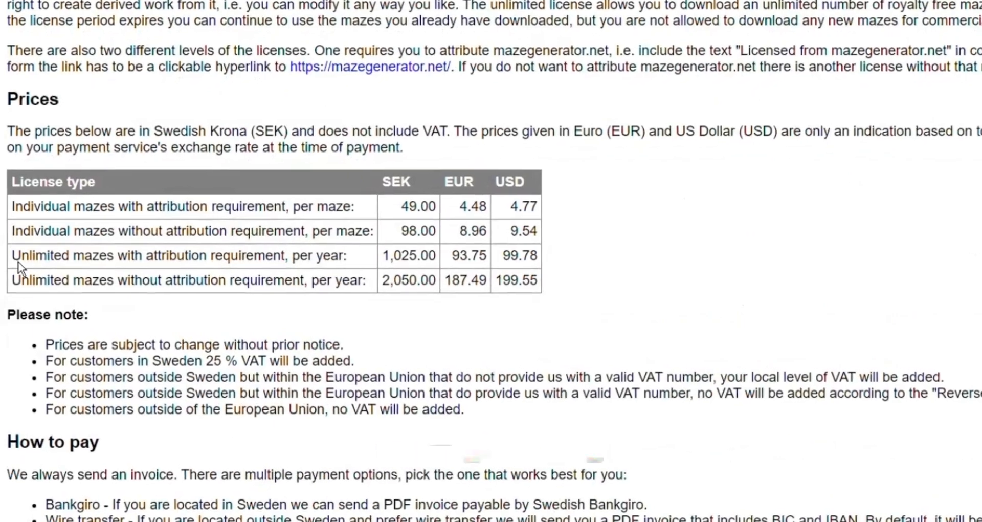
# Highlight the unlimited license prices: $199.55 yearly without attribution and $99.78 with attribution.
pyautogui.moveTo(15, 255); pyautogui.dragTo(219, 254)
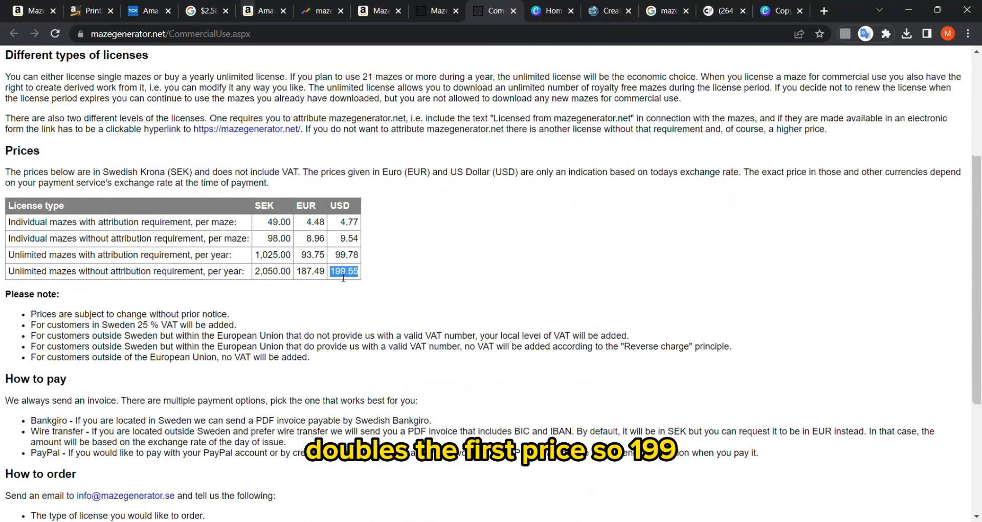
pyautogui.doubleClick(24, 254)
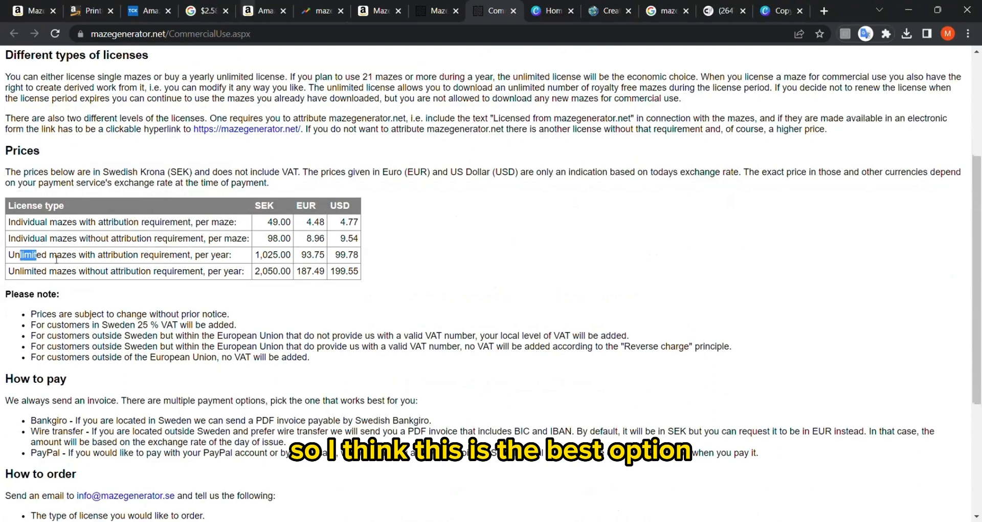
pyautogui.moveTo(37, 255); pyautogui.dragTo(194, 255)
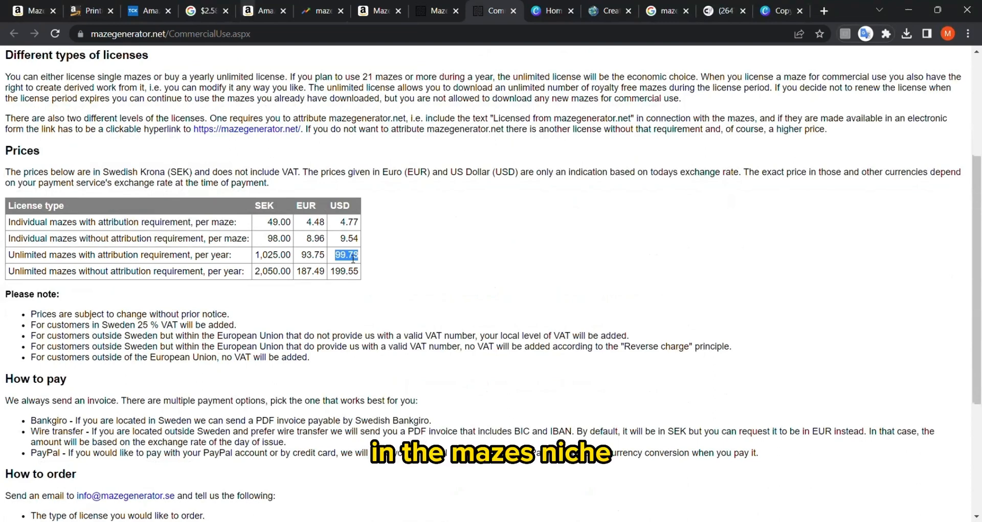
pyautogui.scroll(-3)
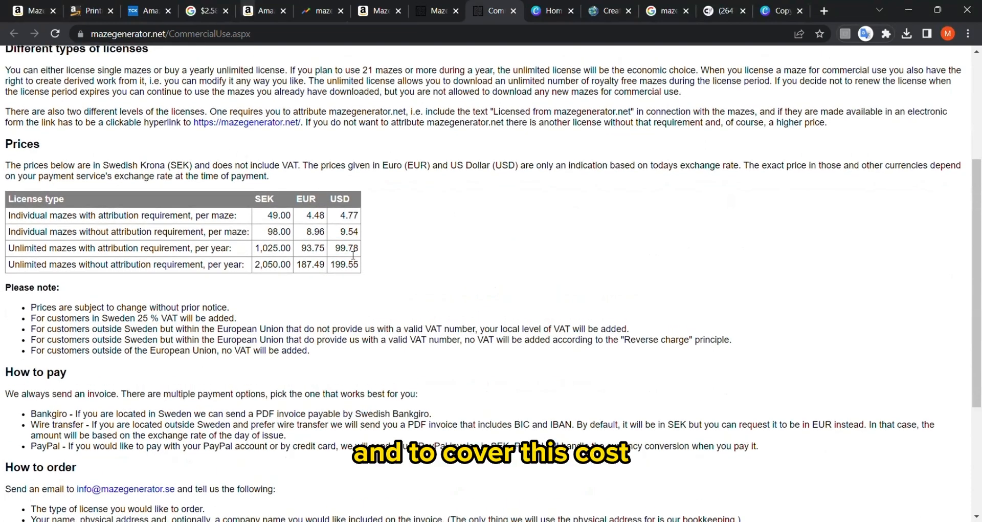
pyautogui.doubleClick(347, 248)
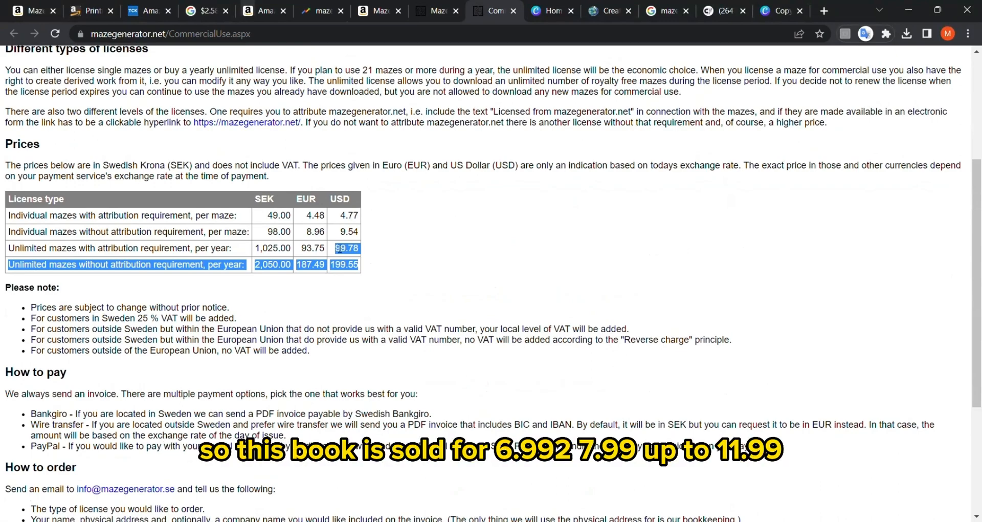
pyautogui.click(257, 10)
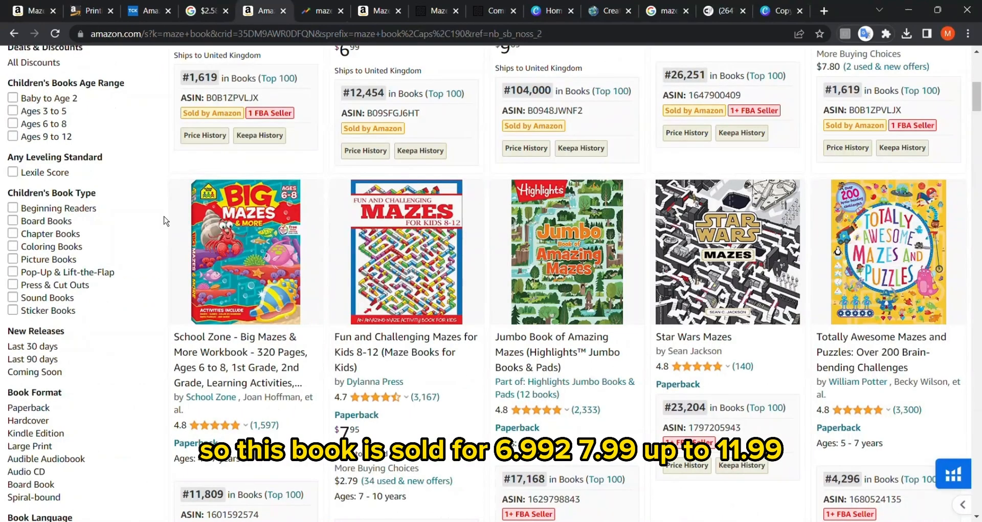
pyautogui.scroll(-3)
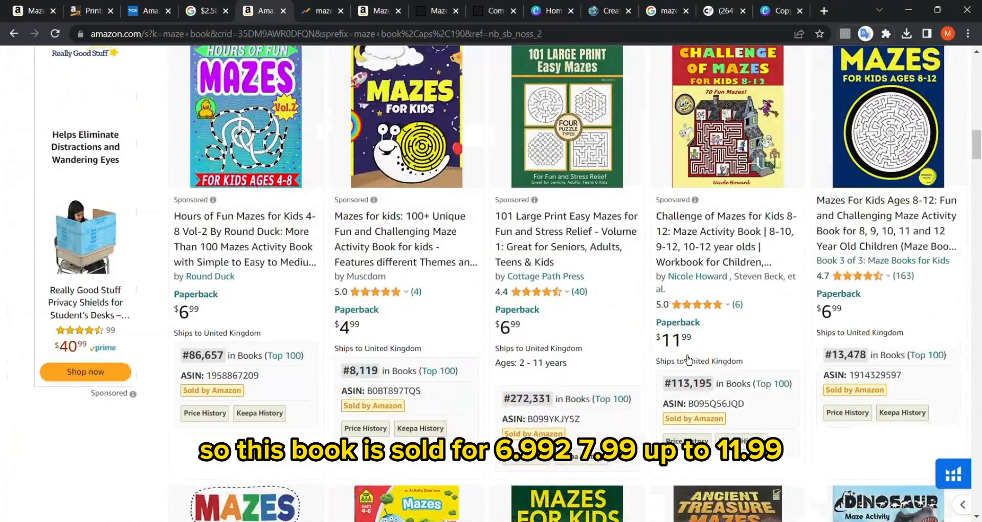
pyautogui.click(492, 11)
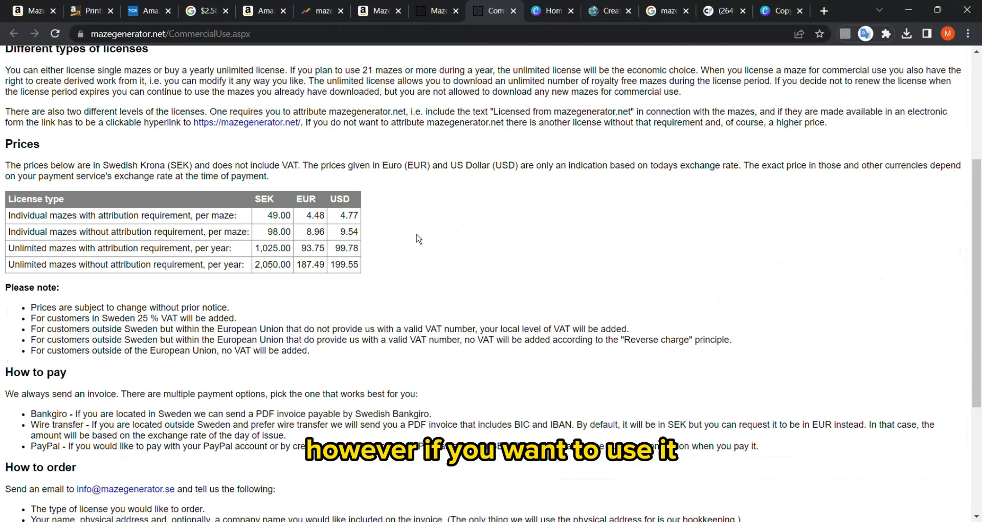
pyautogui.click(607, 10)
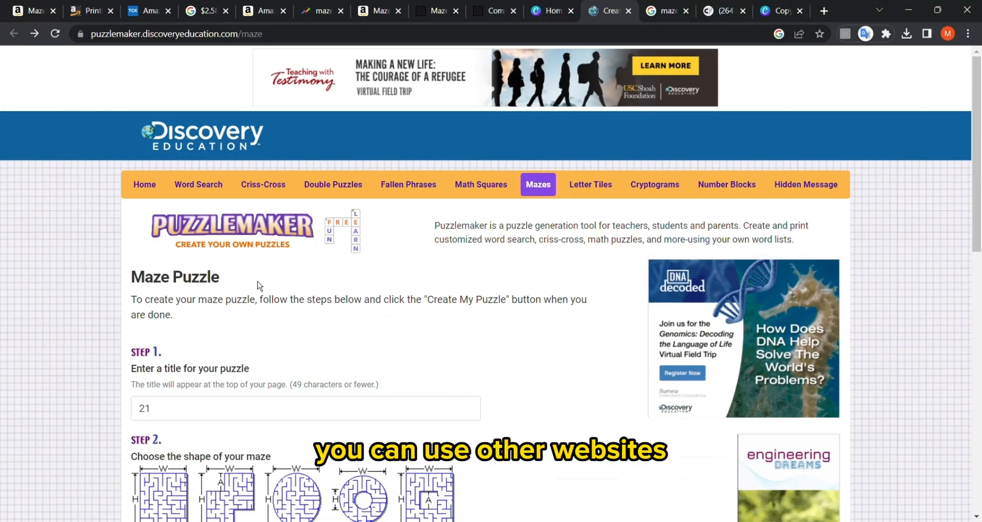
pyautogui.scroll(-3)
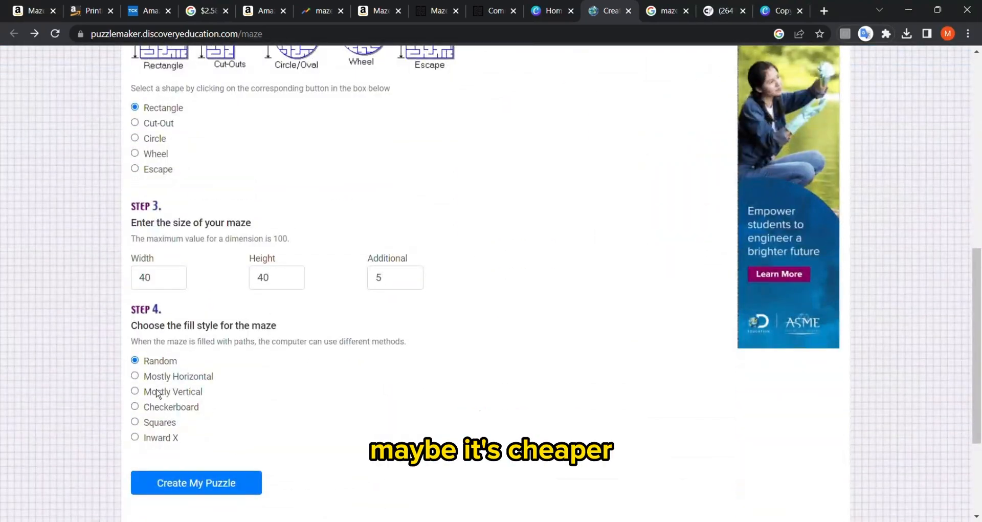
pyautogui.click(664, 11)
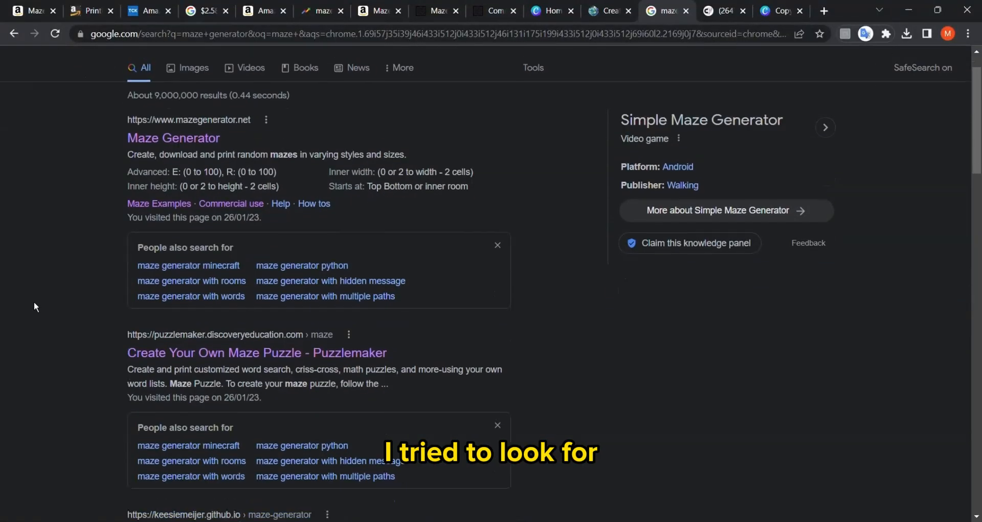
pyautogui.scroll(-3)
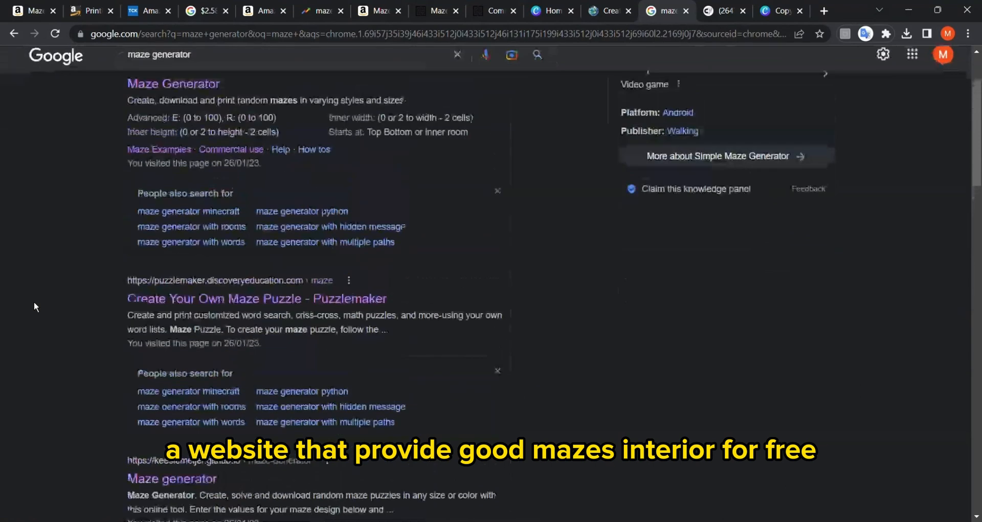
pyautogui.scroll(3)
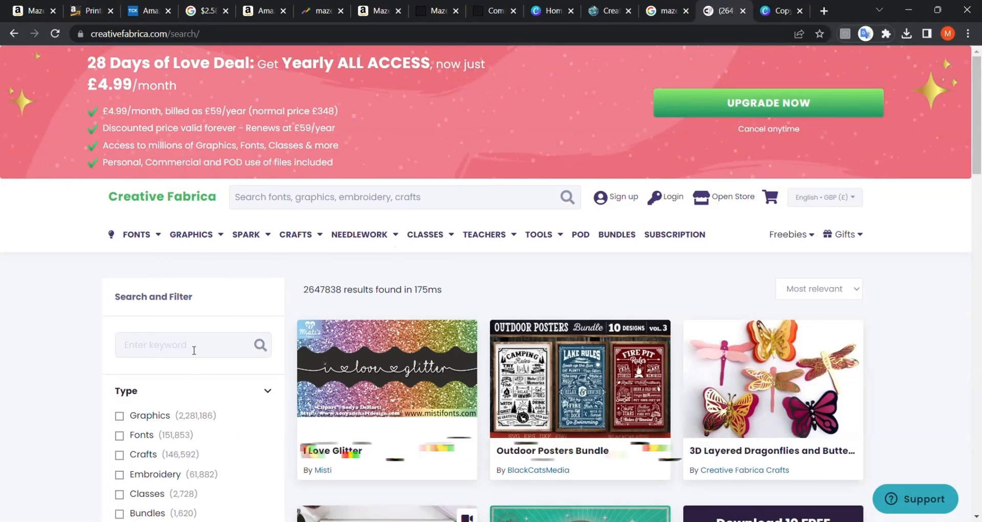
# Search Creative Fabrica for 'maze' resources.
pyautogui.write('mazegenerator.net')
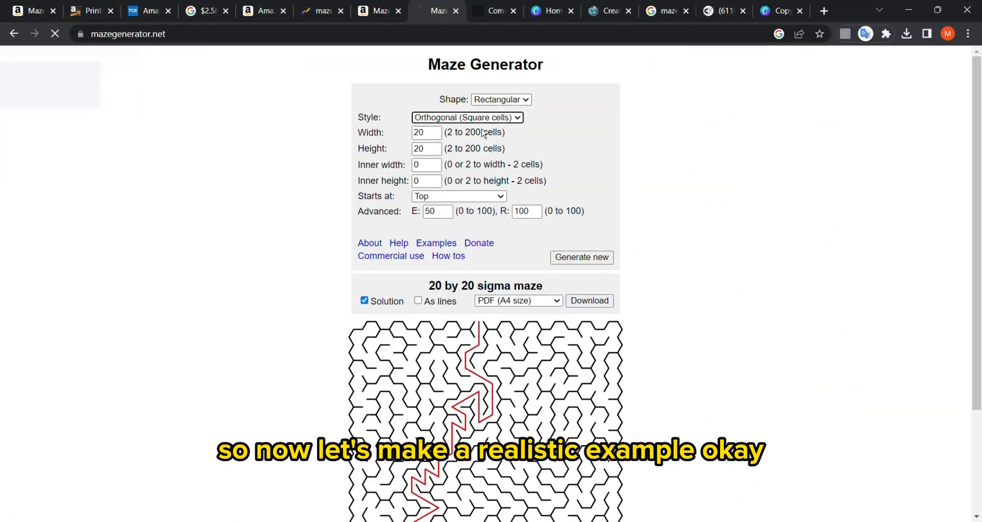
# Generate a 20 by 20 orthogonal maze and download it as PNG without the solution, then switch to Canva.
pyautogui.click(467, 116)
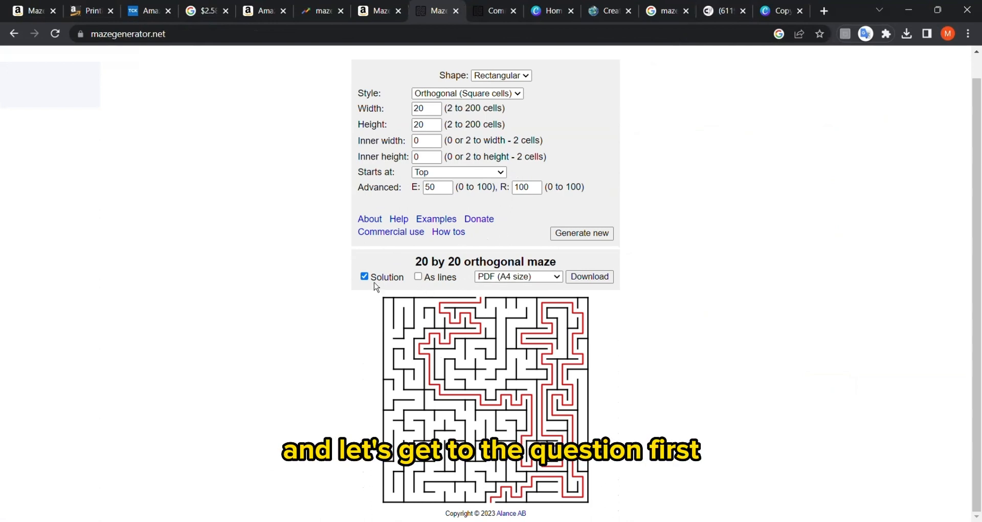
pyautogui.click(364, 276)
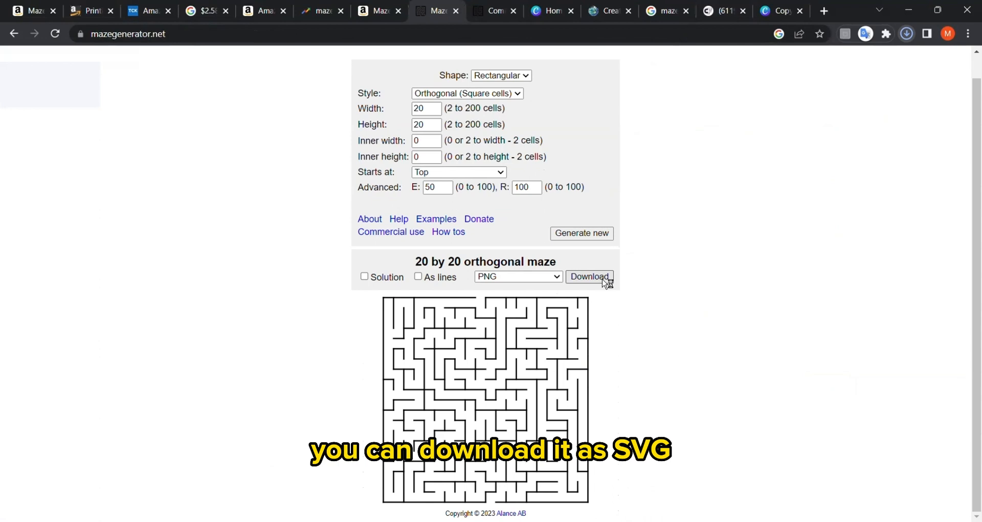
pyautogui.click(589, 276)
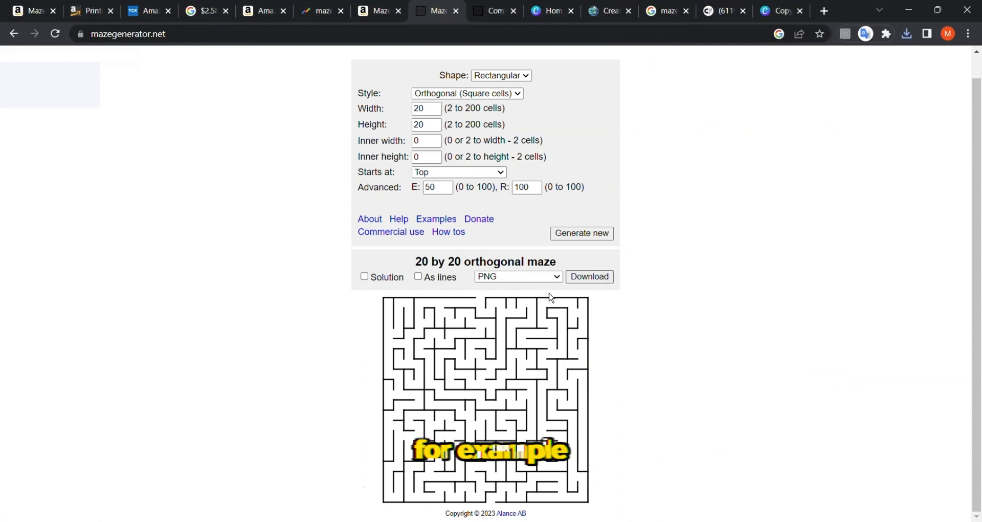
pyautogui.click(547, 10)
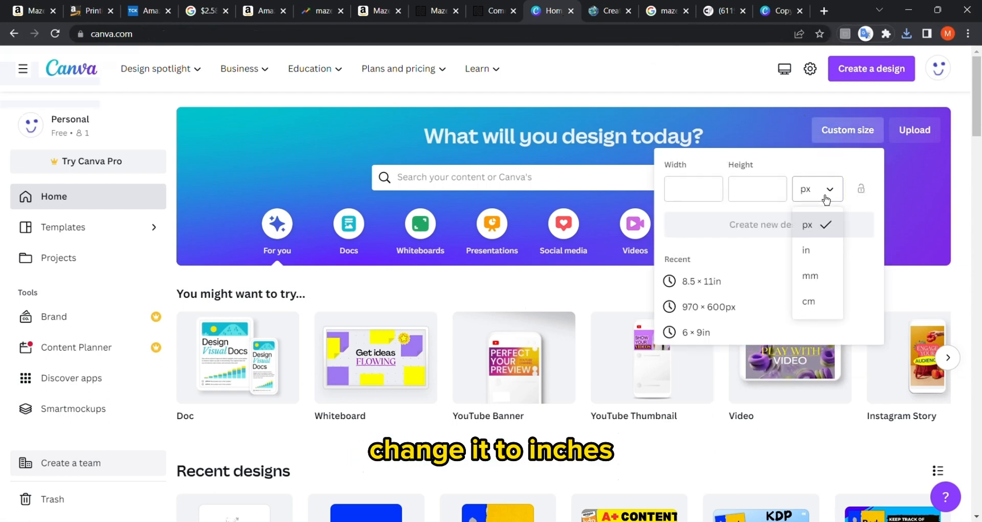
# Create an 8.5 × 11 in design and place the uploaded maze enlarged across the page.
pyautogui.click(806, 250)
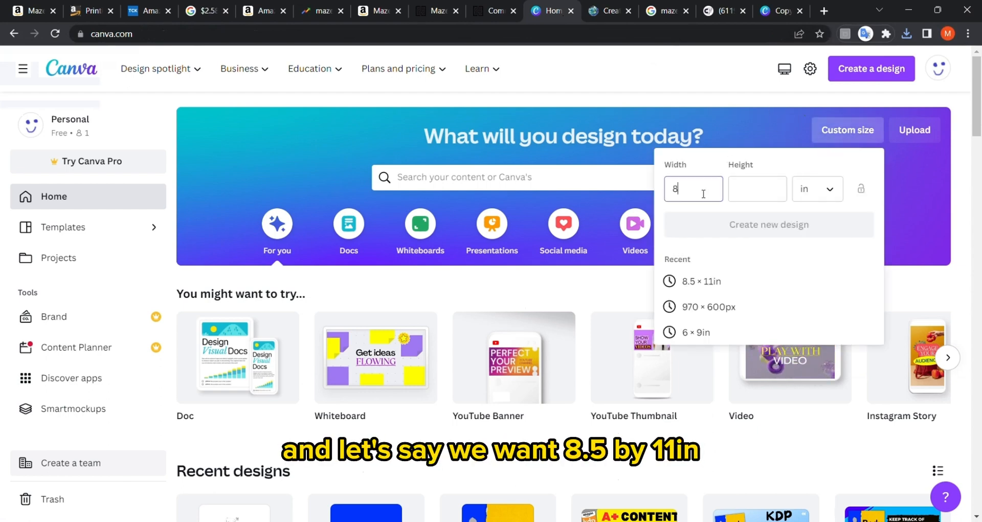
pyautogui.write('11')
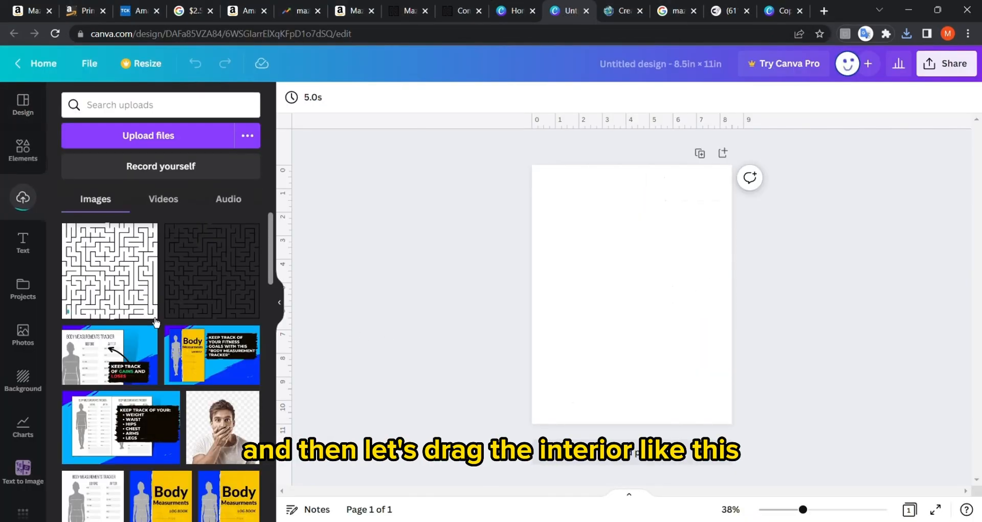
pyautogui.moveTo(110, 270); pyautogui.dragTo(632, 294)
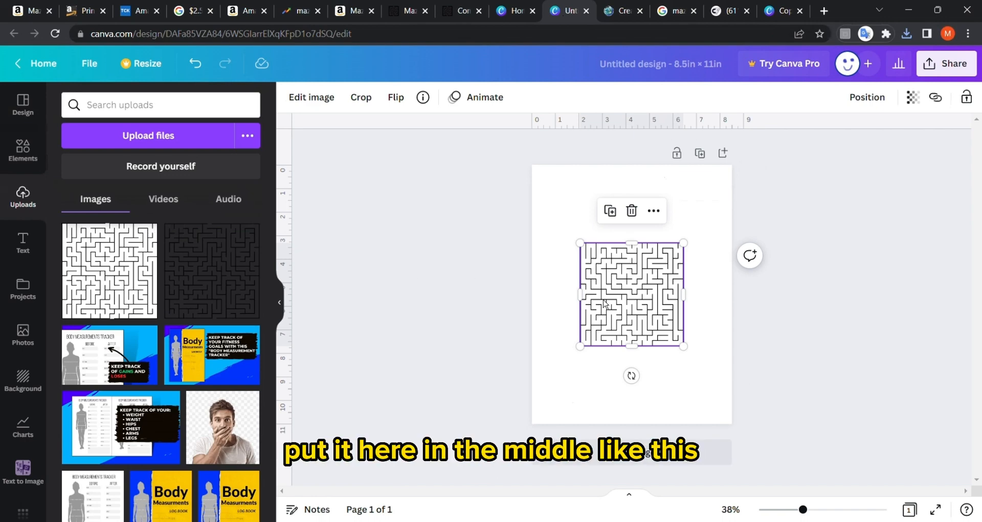
pyautogui.moveTo(684, 345); pyautogui.dragTo(718, 379)
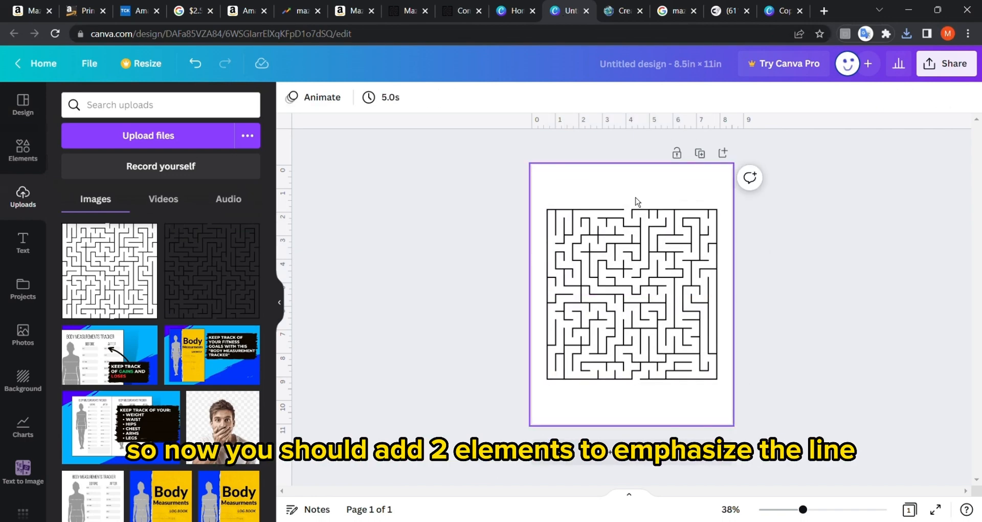
pyautogui.moveTo(649, 203)
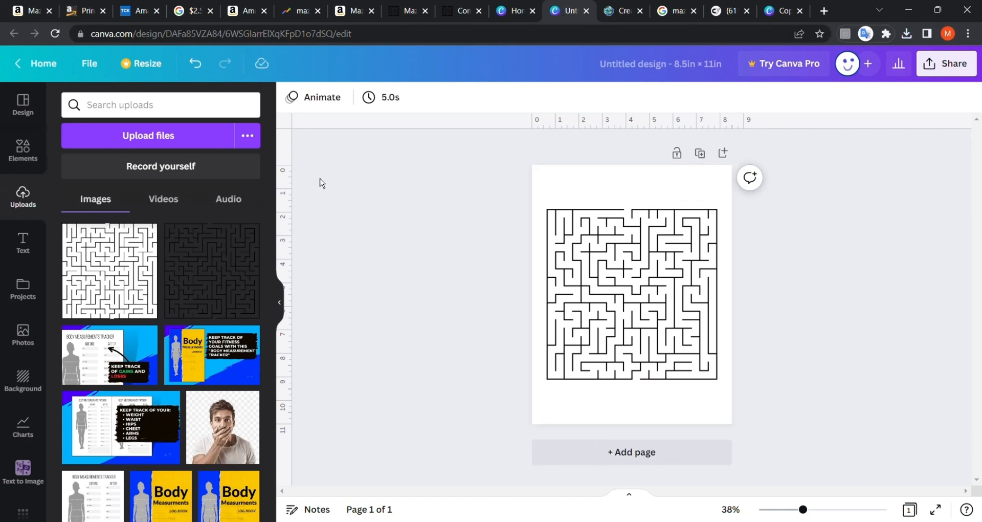
# Add a black leaping rabbit graphic, shrunk and placed above the maze entrance.
pyautogui.click(23, 151)
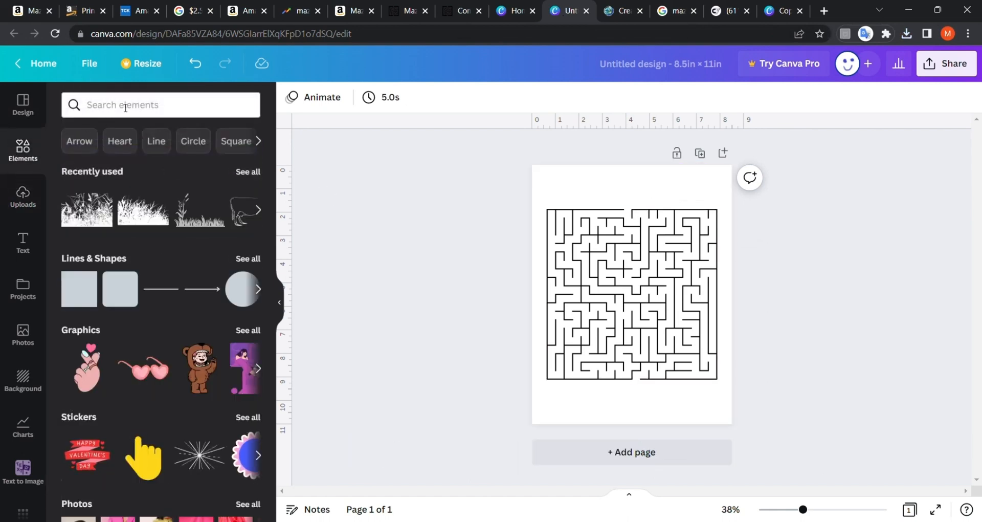
pyautogui.click(161, 225)
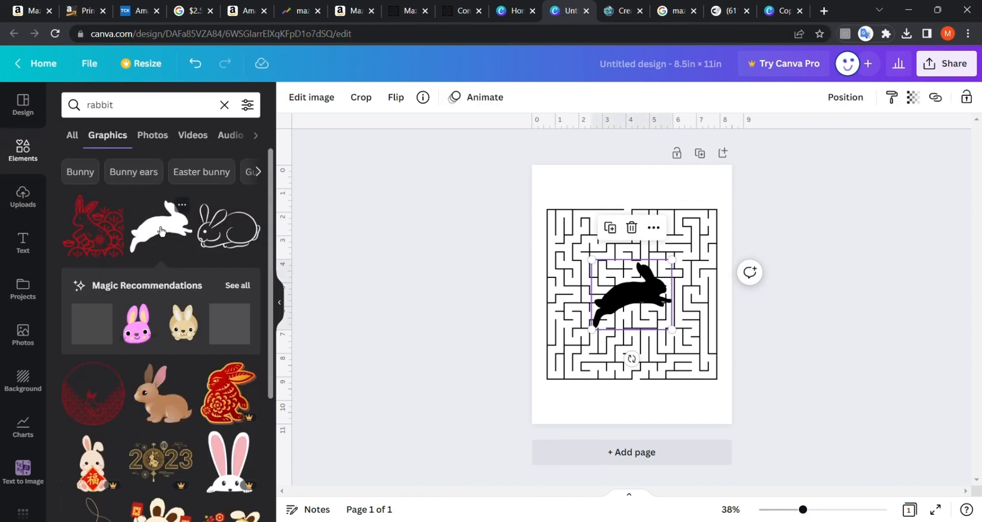
pyautogui.moveTo(631, 295); pyautogui.dragTo(625, 199)
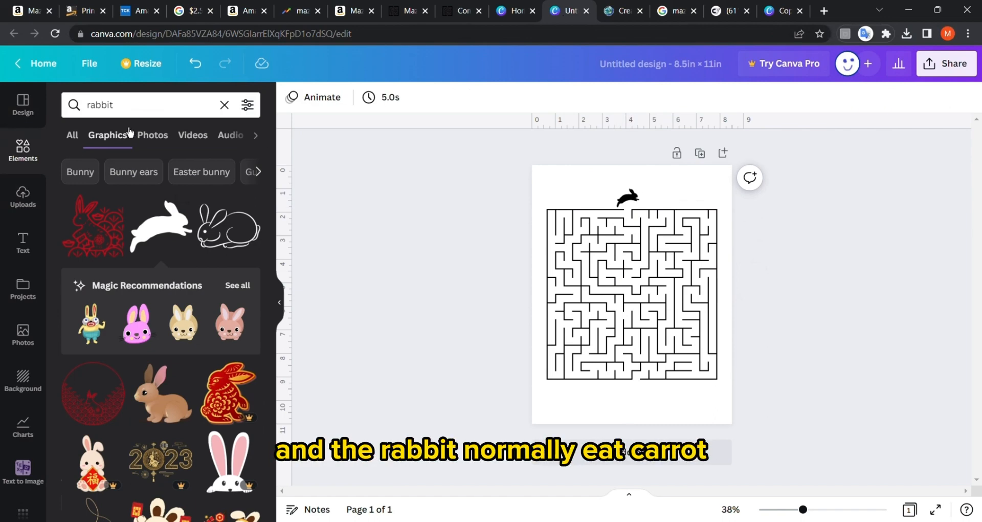
# Search the graphics for carrots to place one at the maze exit.
pyautogui.write('carr')
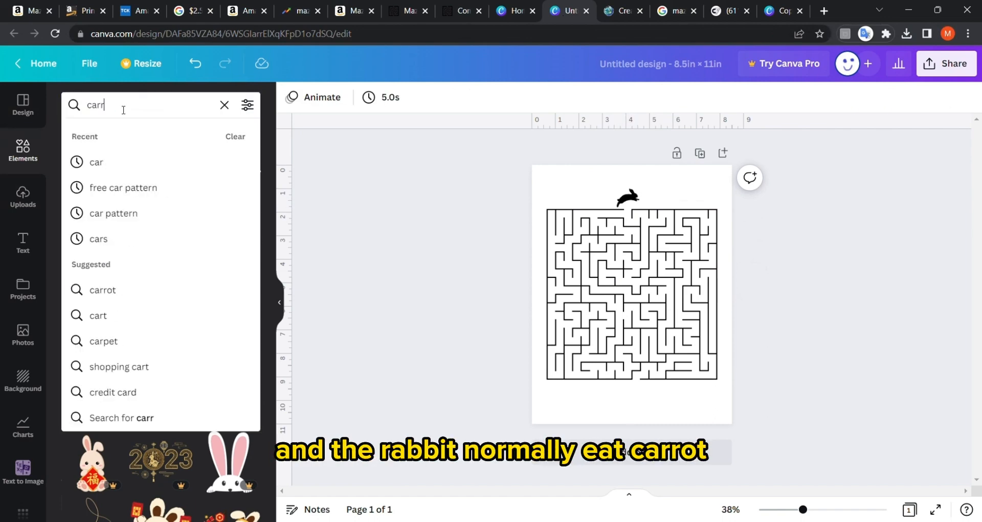
pyautogui.click(101, 290)
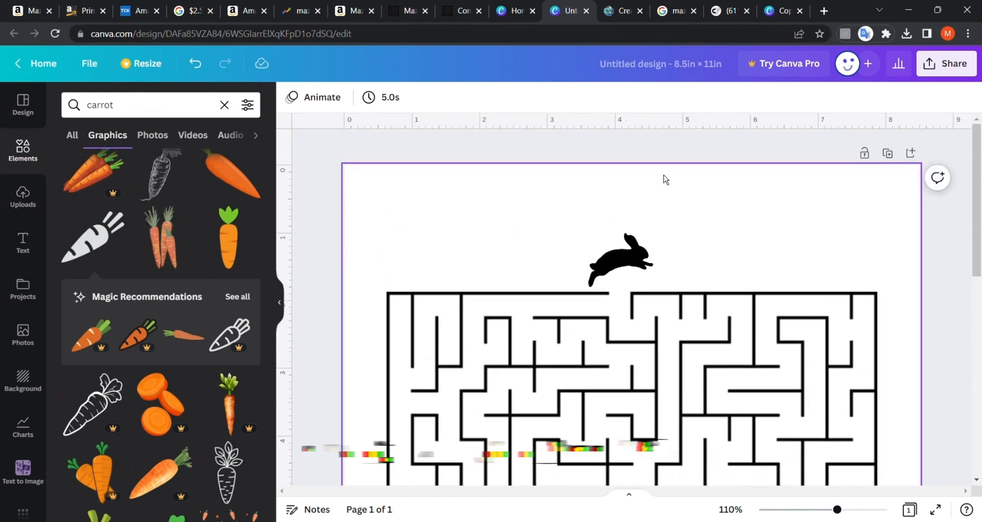
pyautogui.scroll(-3)
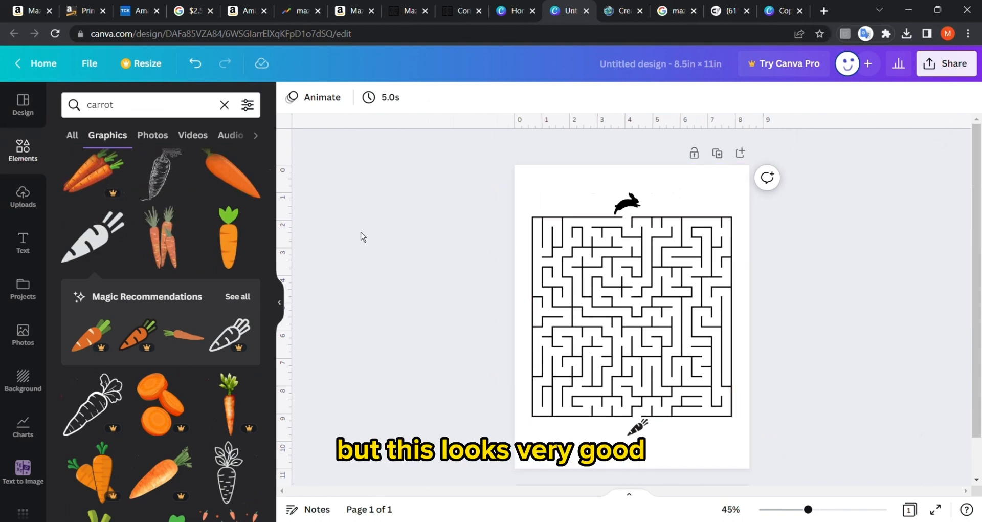
# Add a 'Rabbit' title in Gulfs Display with the Hollow outline effect above the rabbit.
pyautogui.click(22, 242)
pyautogui.write('Rabb')
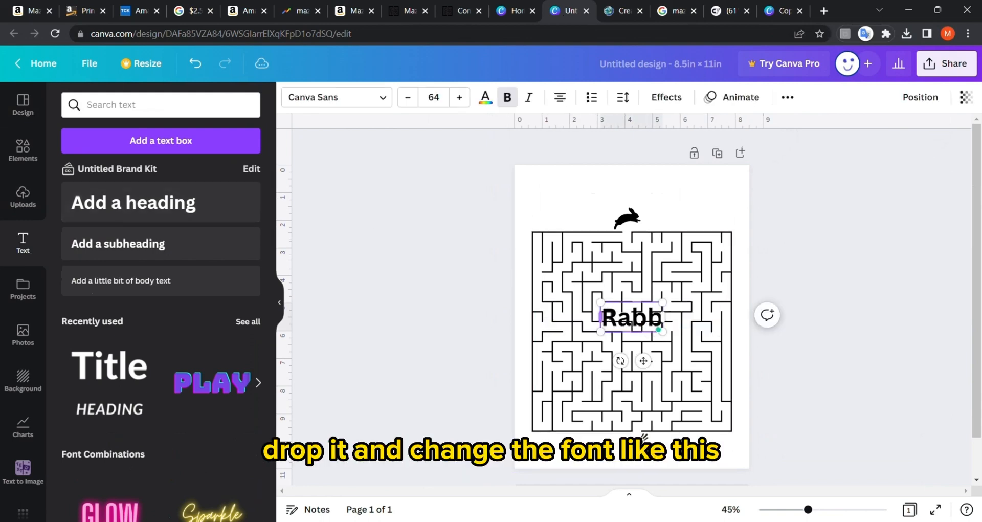
pyautogui.click(95, 191)
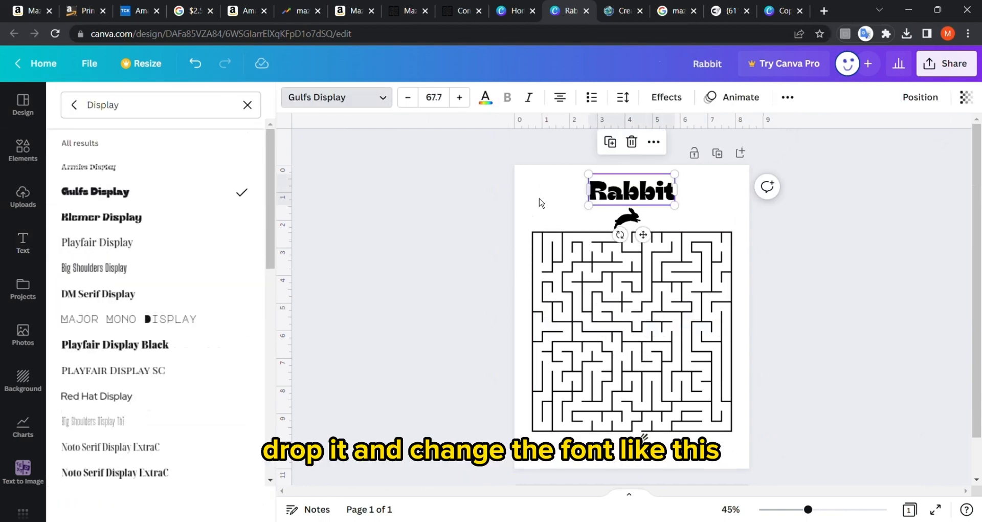
pyautogui.click(666, 98)
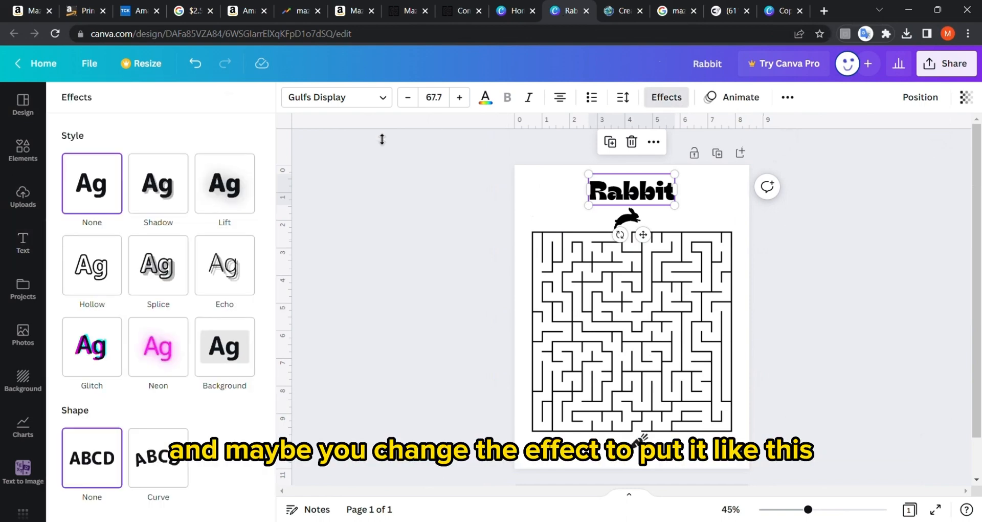
pyautogui.click(23, 244)
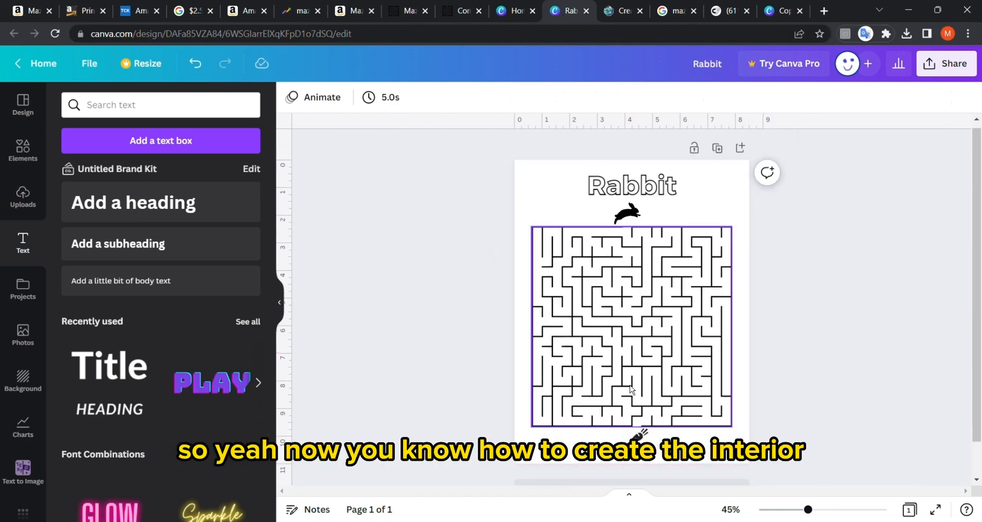
# Return to the Amazon Mazes For Kids sample pages and scroll through them.
pyautogui.click(352, 10)
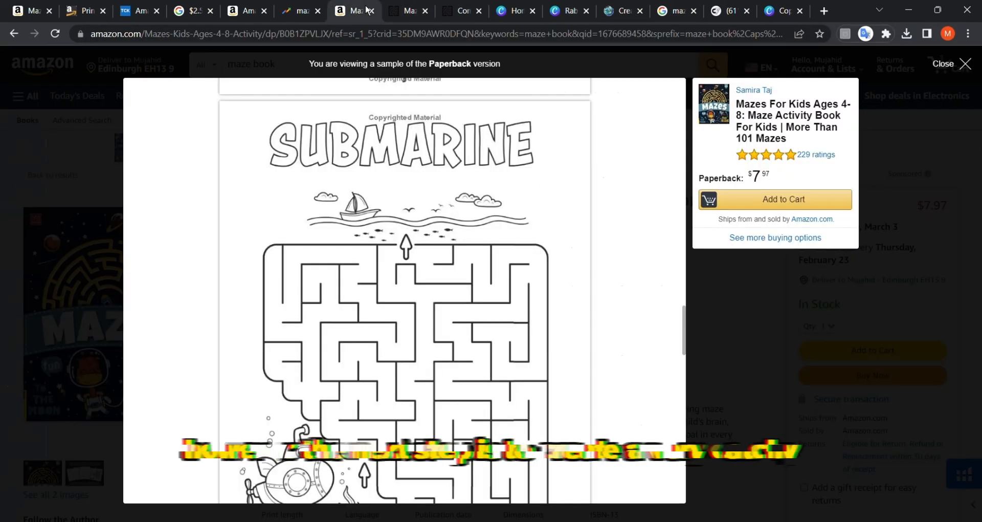
pyautogui.scroll(-3)
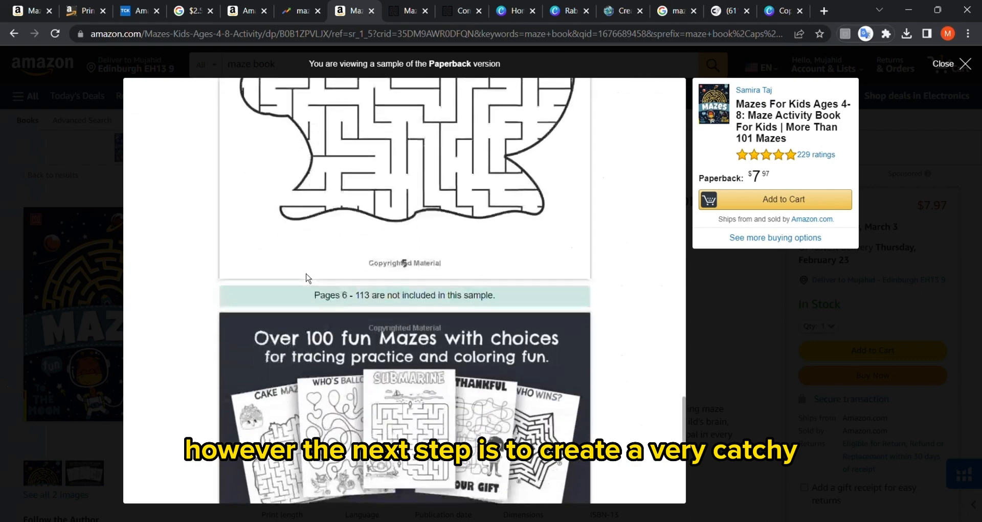